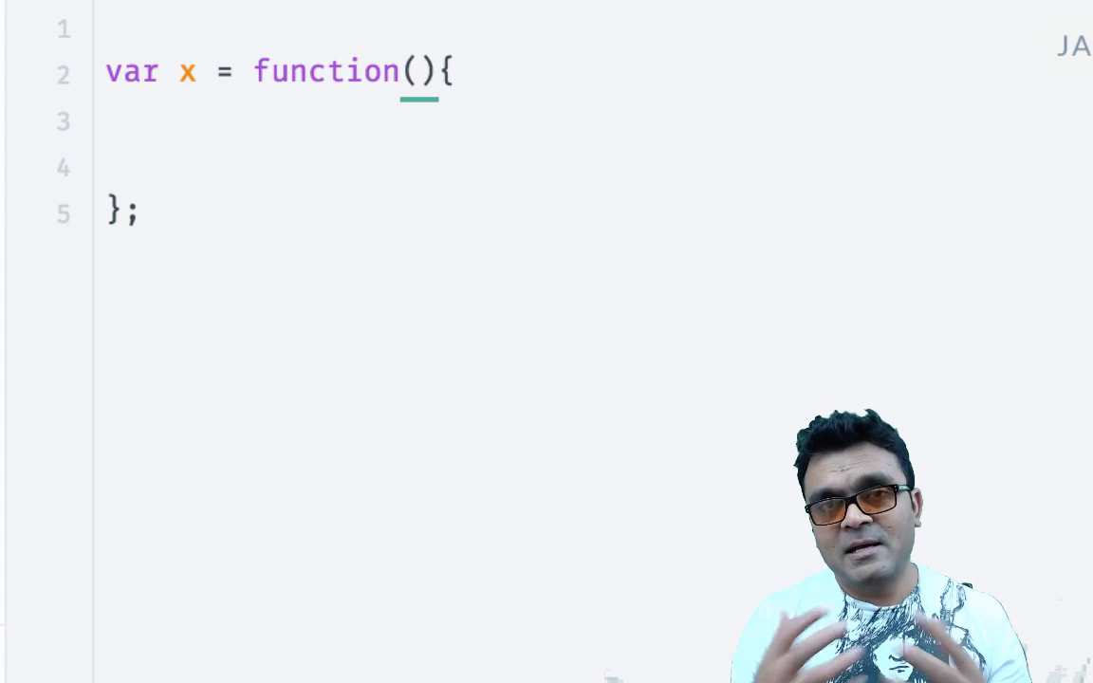
pyautogui.moveTo(441, 176)
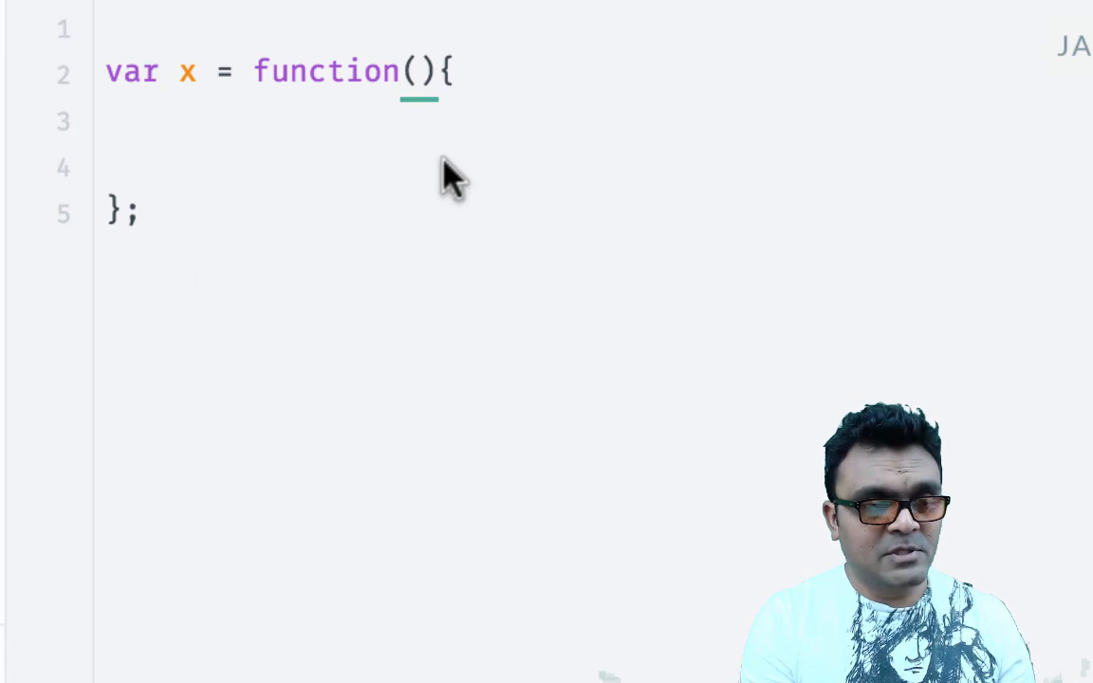
# - Change x's signature to function(...n) and log n inside its body
pyautogui.write('..')
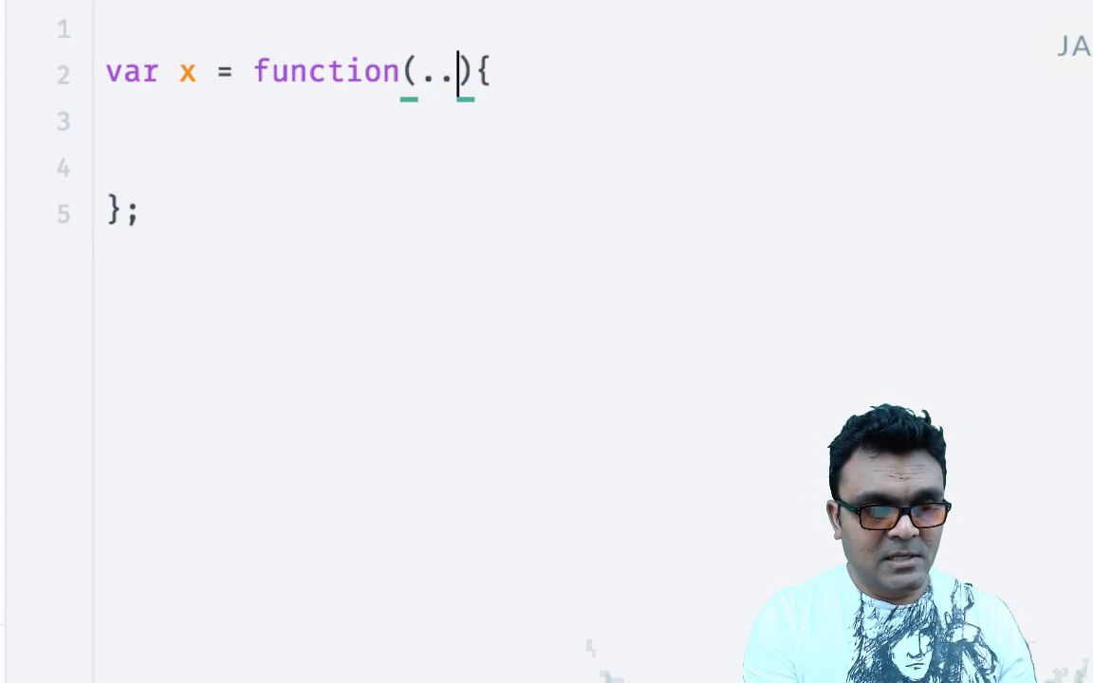
pyautogui.write('.n')
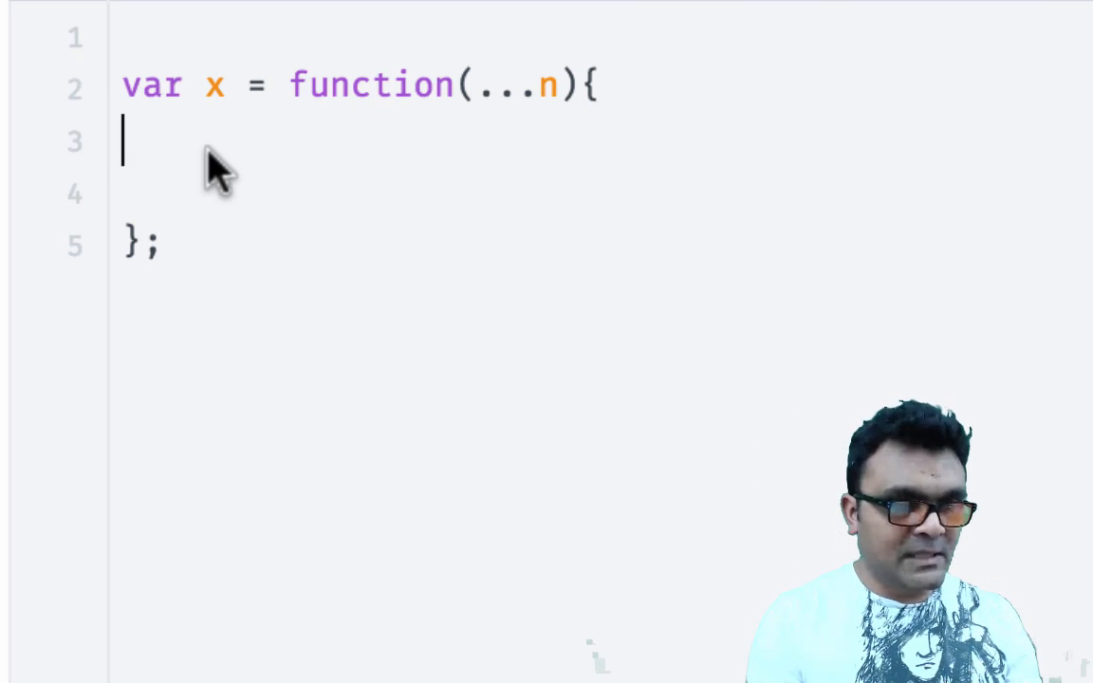
pyautogui.write('con')
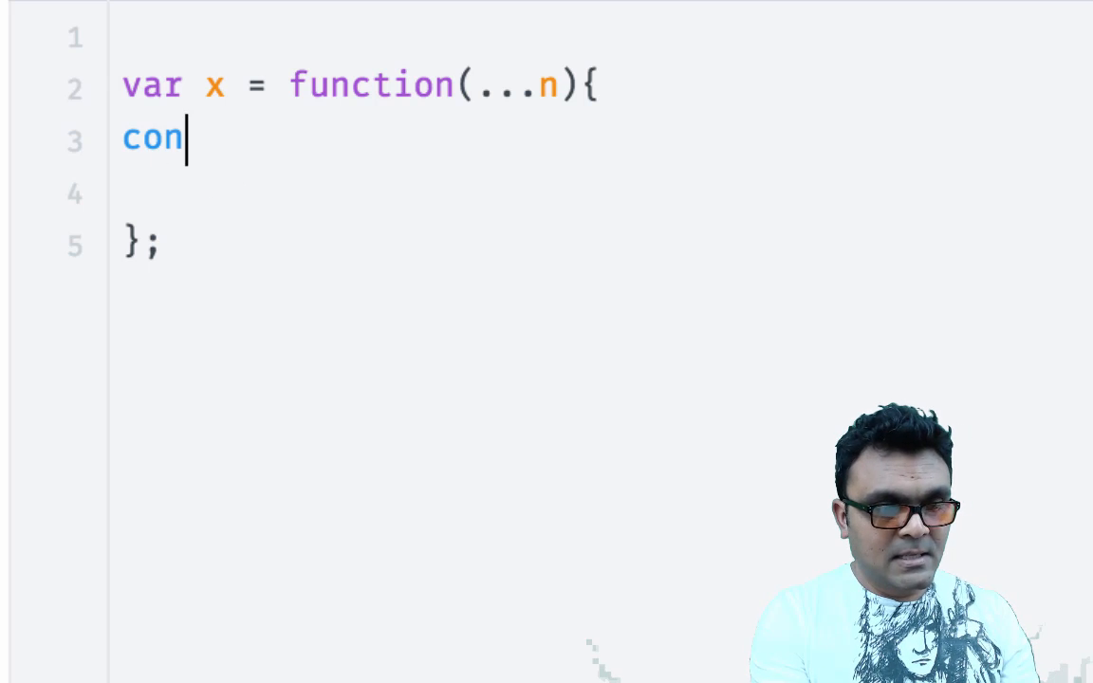
pyautogui.write('sole.log')
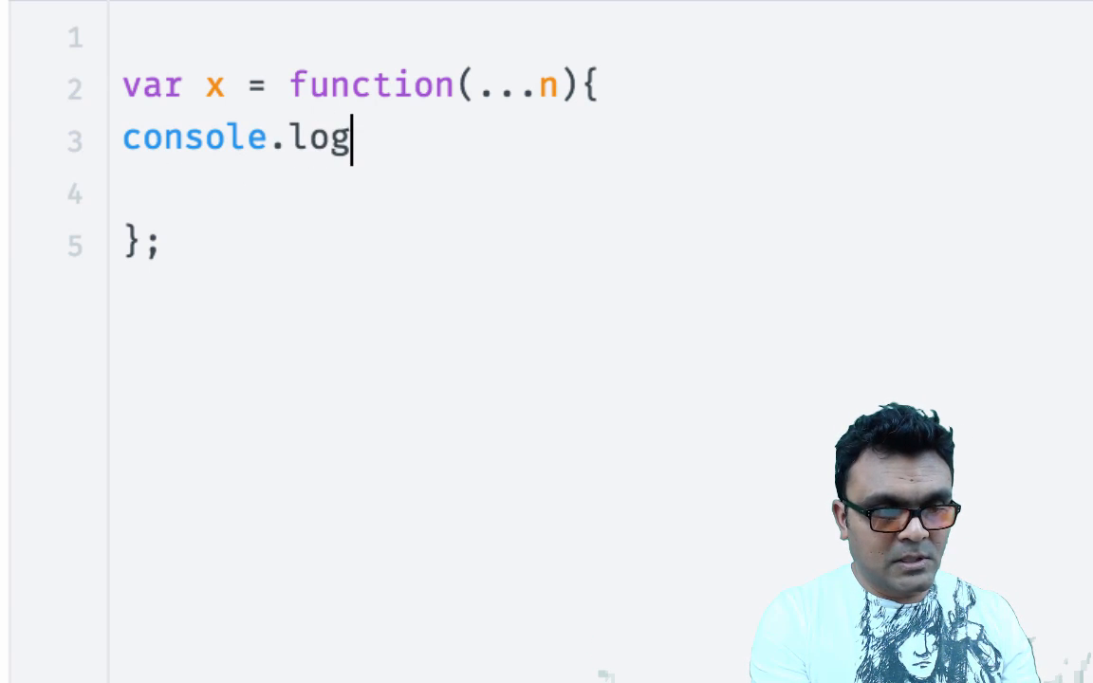
pyautogui.write('(n);')
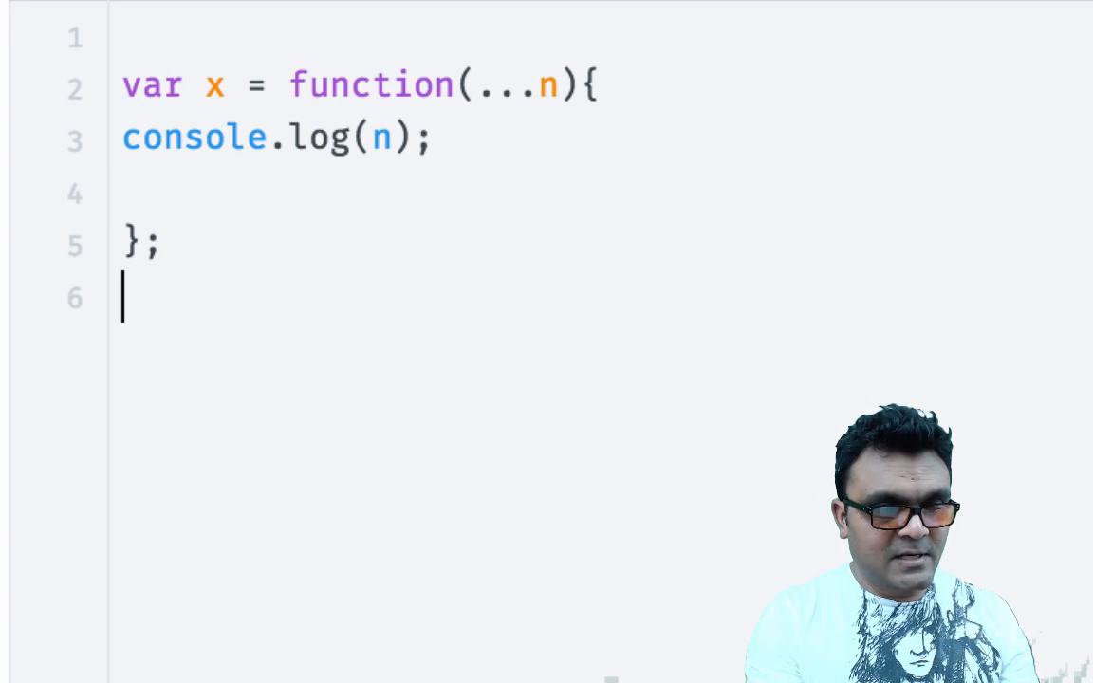
# - Call x(1,2,3,4) below the function definition
pyautogui.write('x')
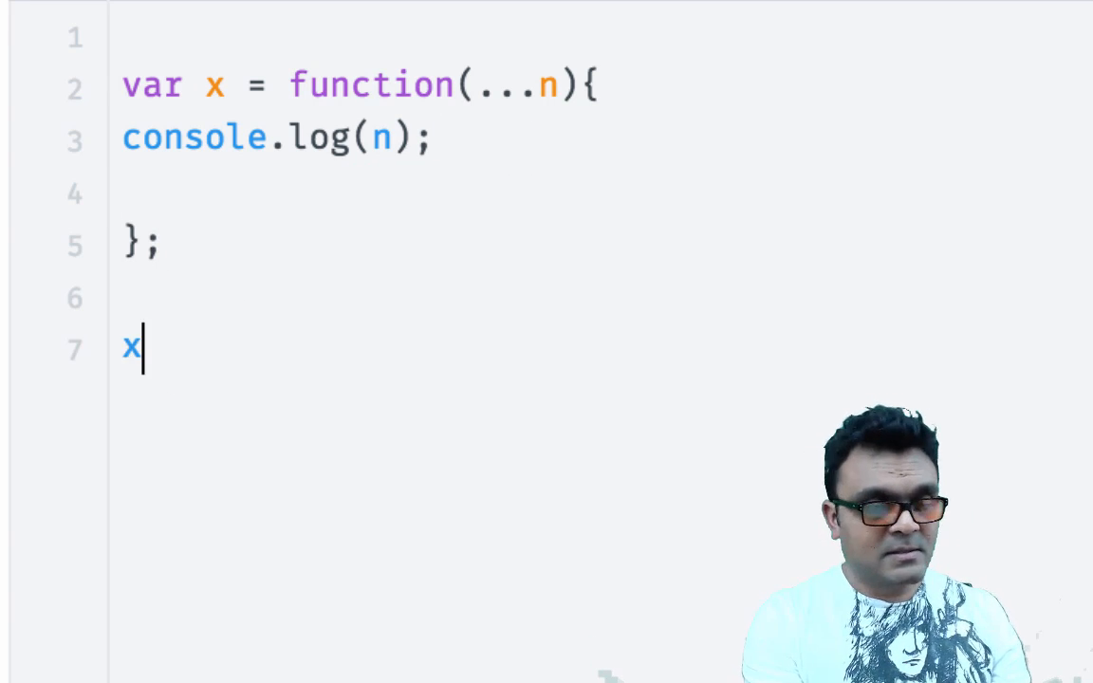
pyautogui.write('()')
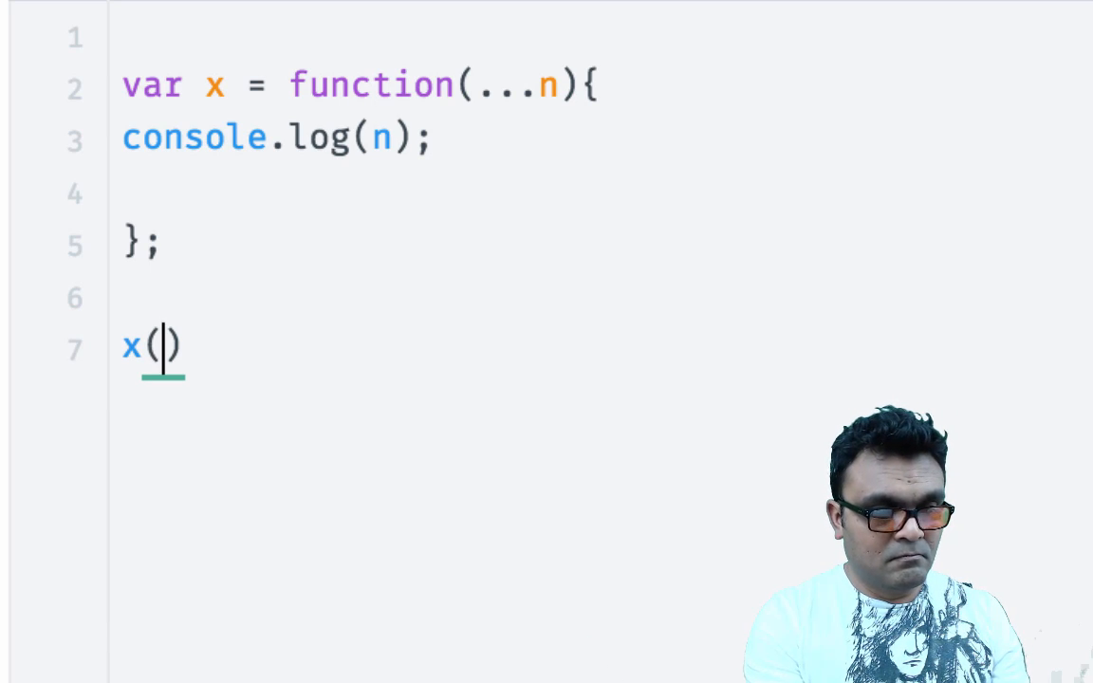
pyautogui.write('1,2,3,4')
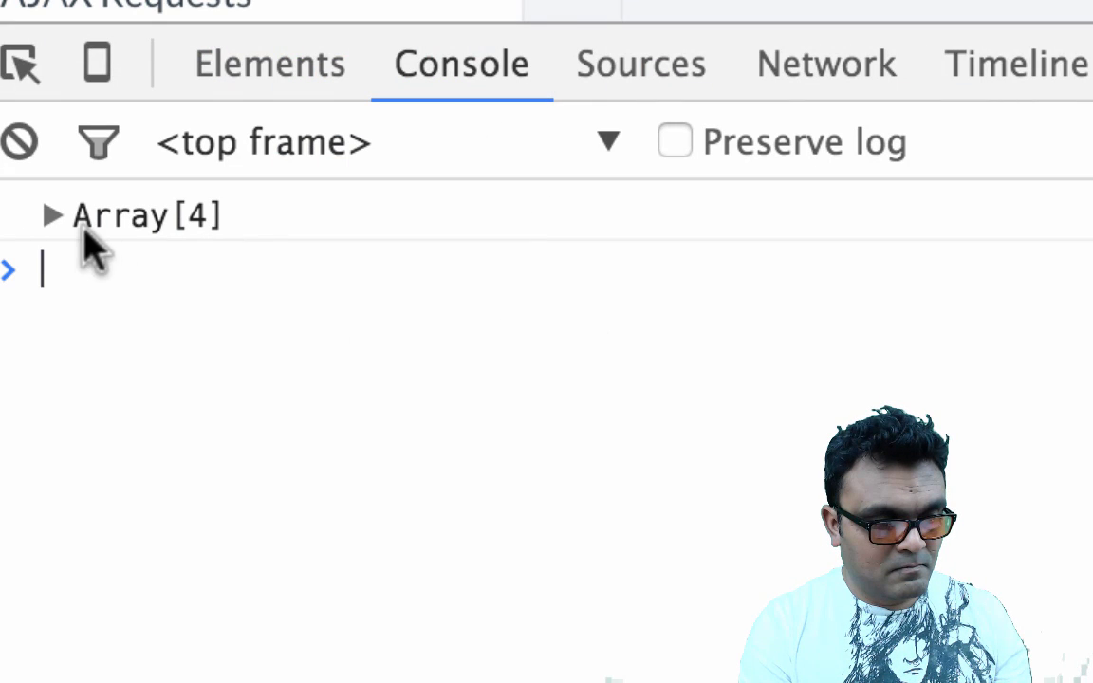
# - Switch to the DevTools Console to view the logged four-item Array
pyautogui.click(55, 216)
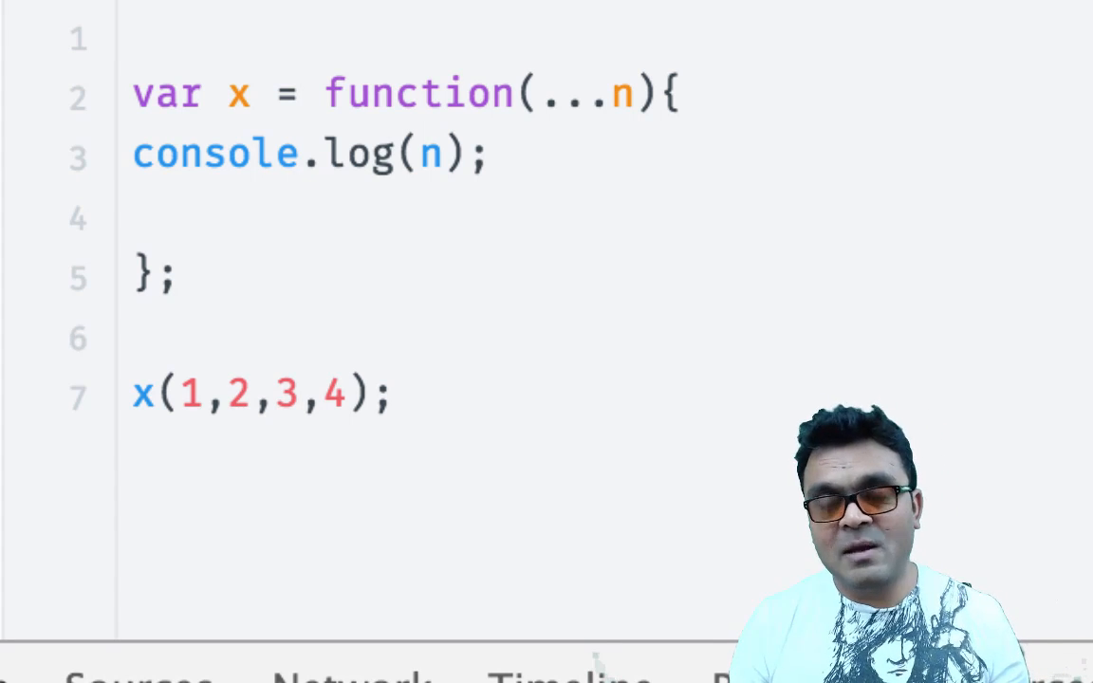
pyautogui.moveTo(631, 109)
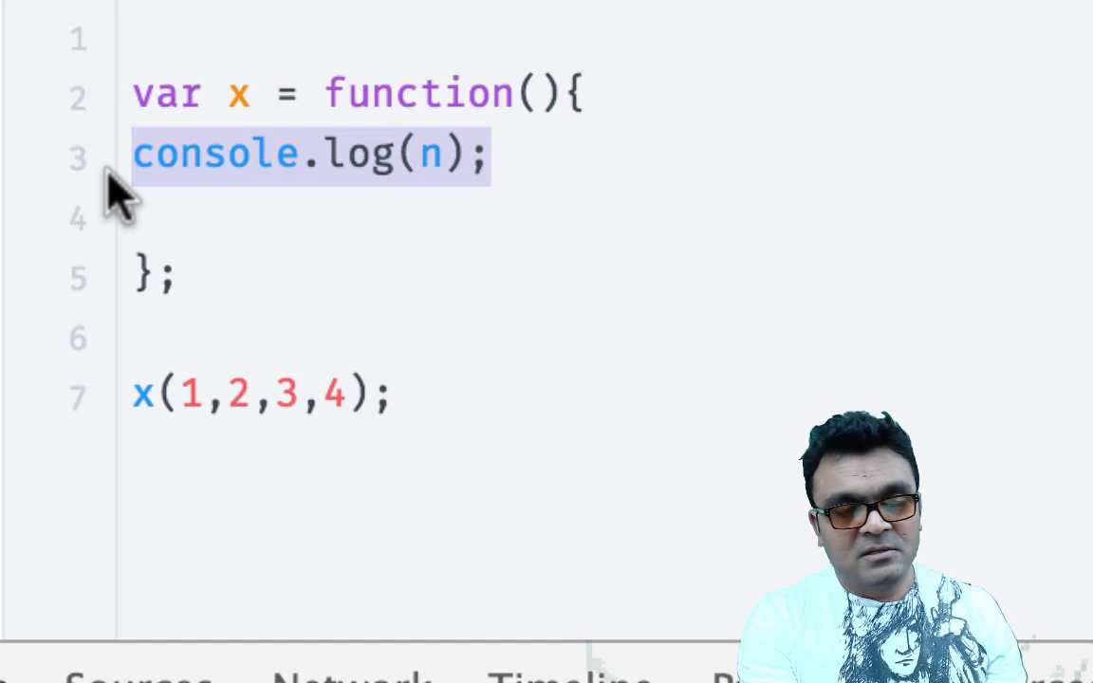
# - Replace x's console.log(n) body with the misspelled 'arugments' and start a console line
pyautogui.write('arugme')
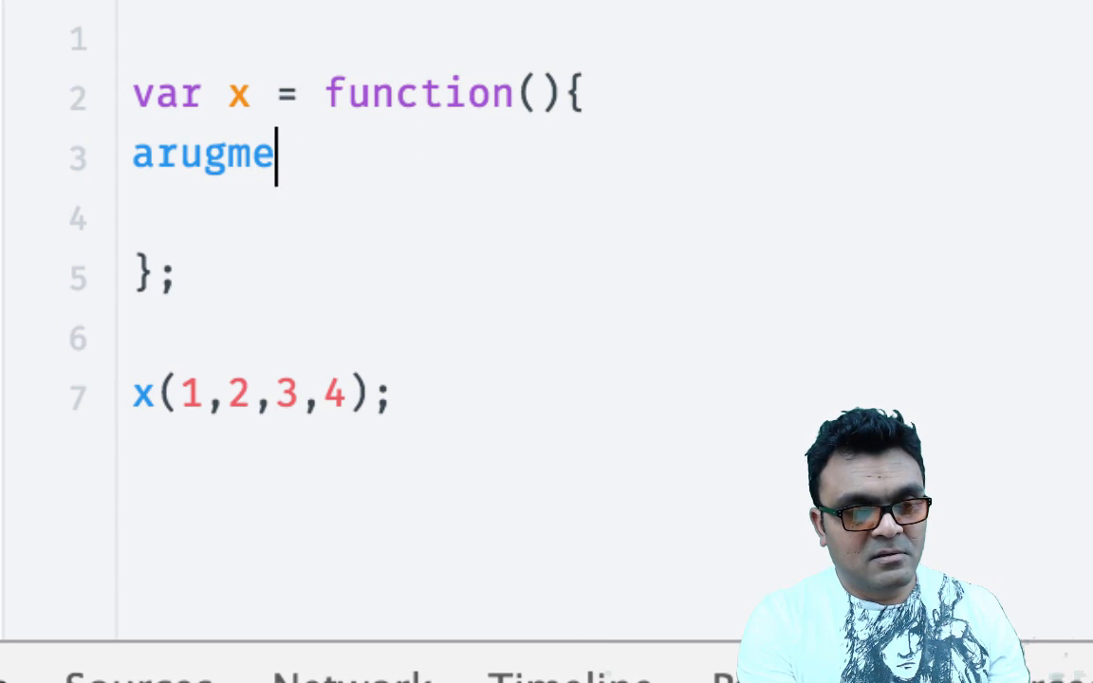
pyautogui.write('nt')
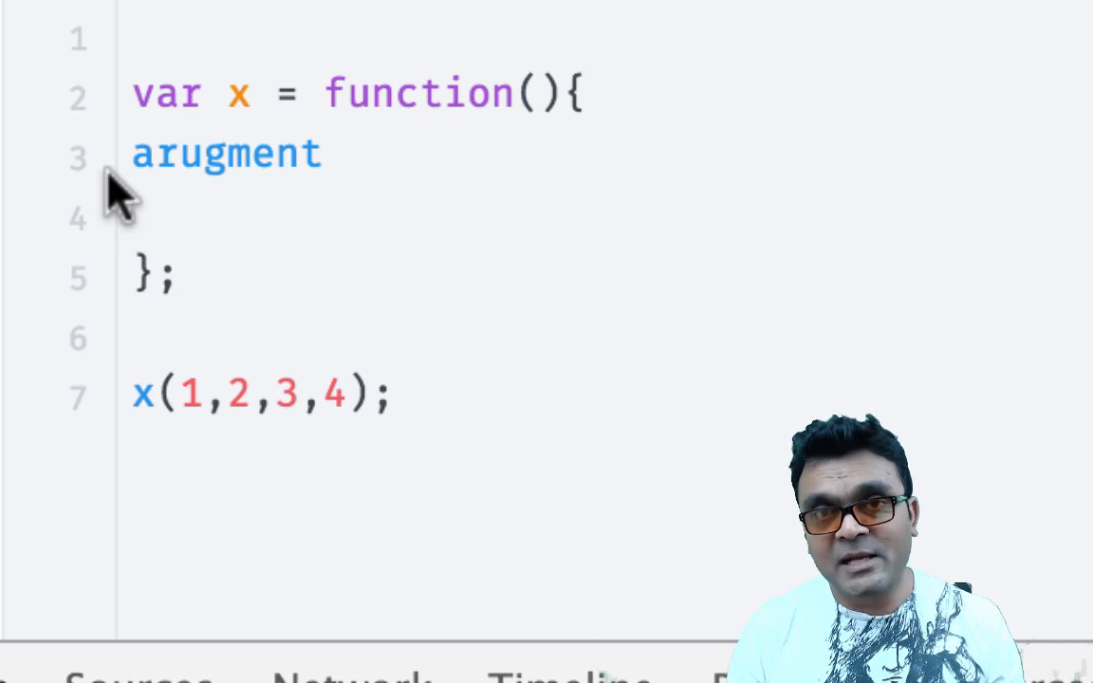
pyautogui.moveTo(574, 285)
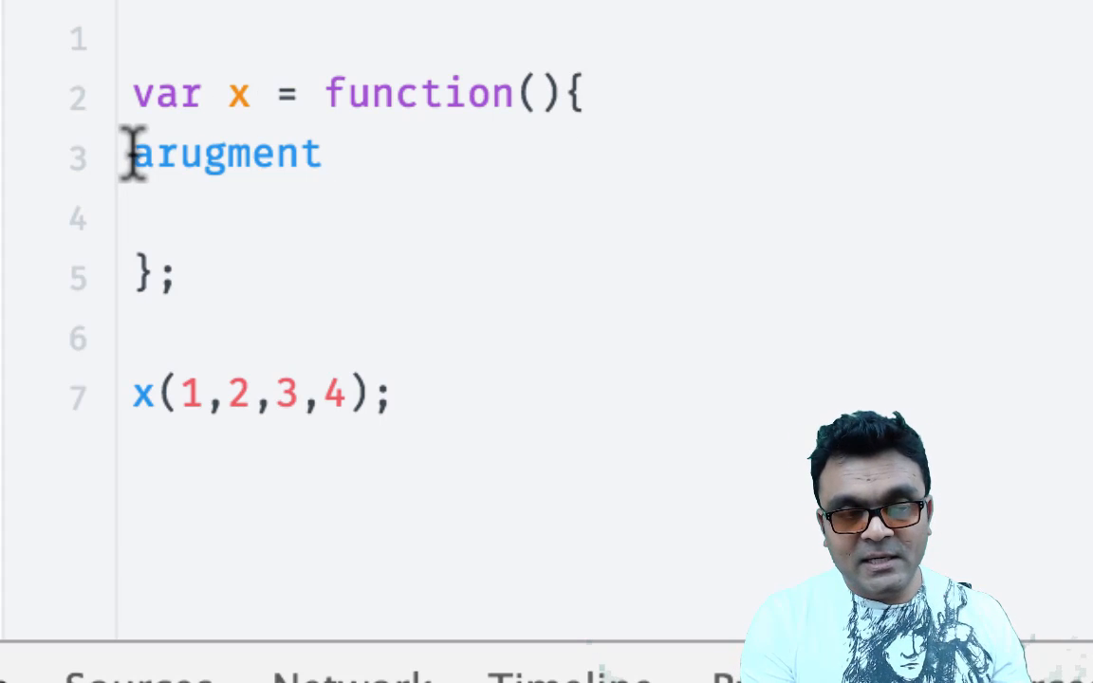
pyautogui.write('s')
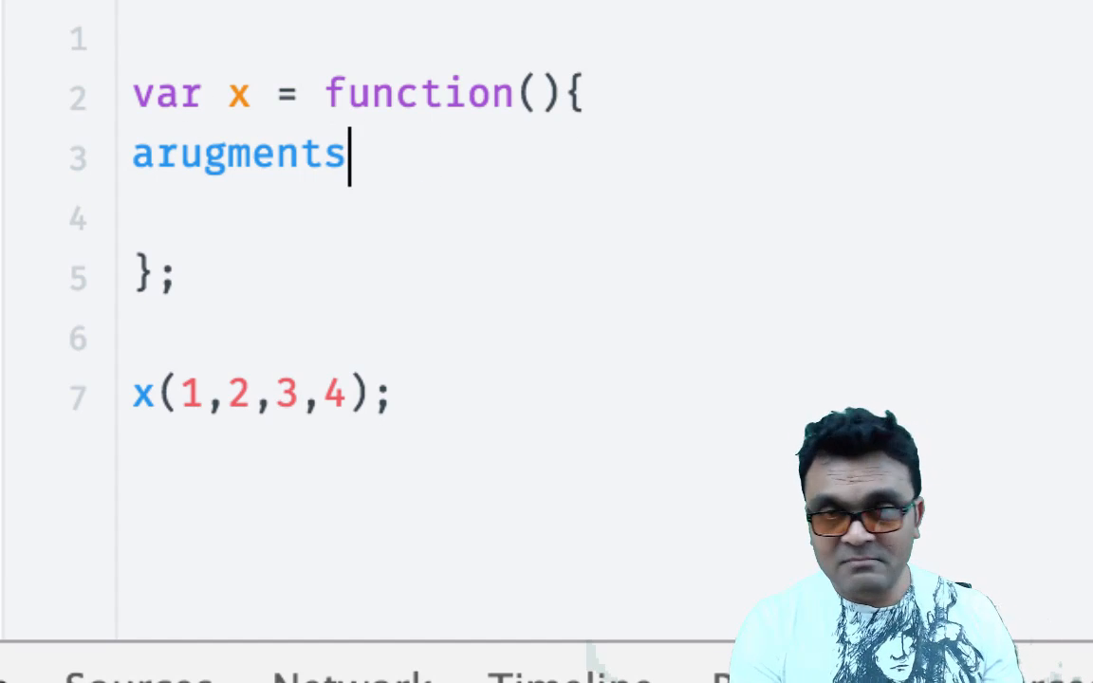
pyautogui.moveTo(657, 370)
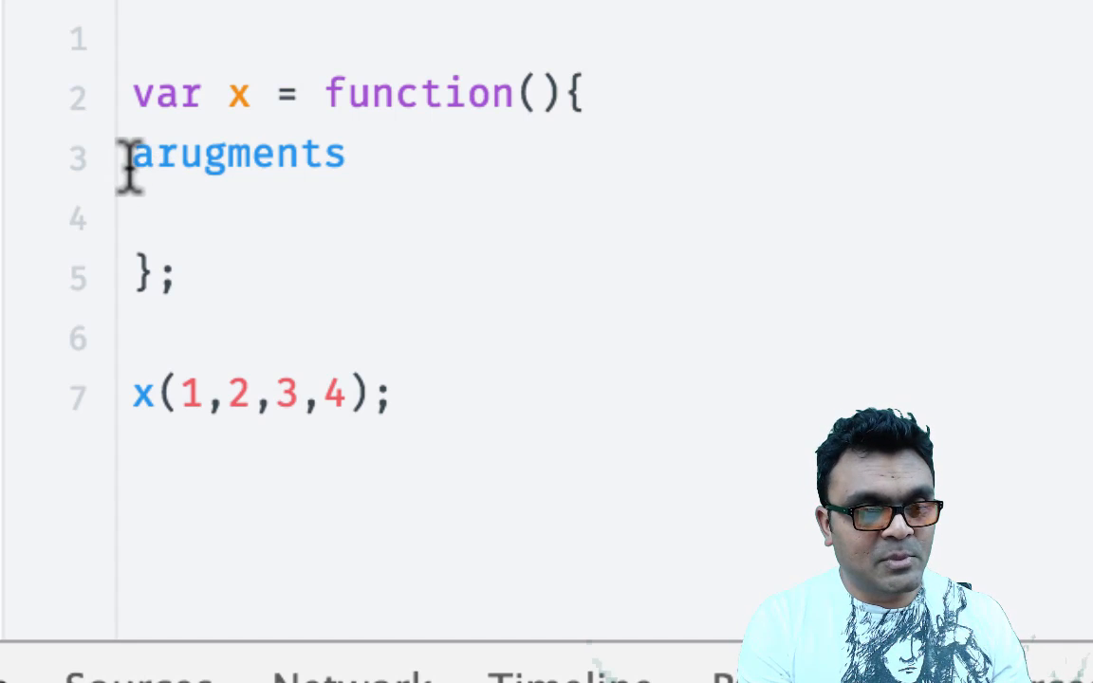
pyautogui.write('console')
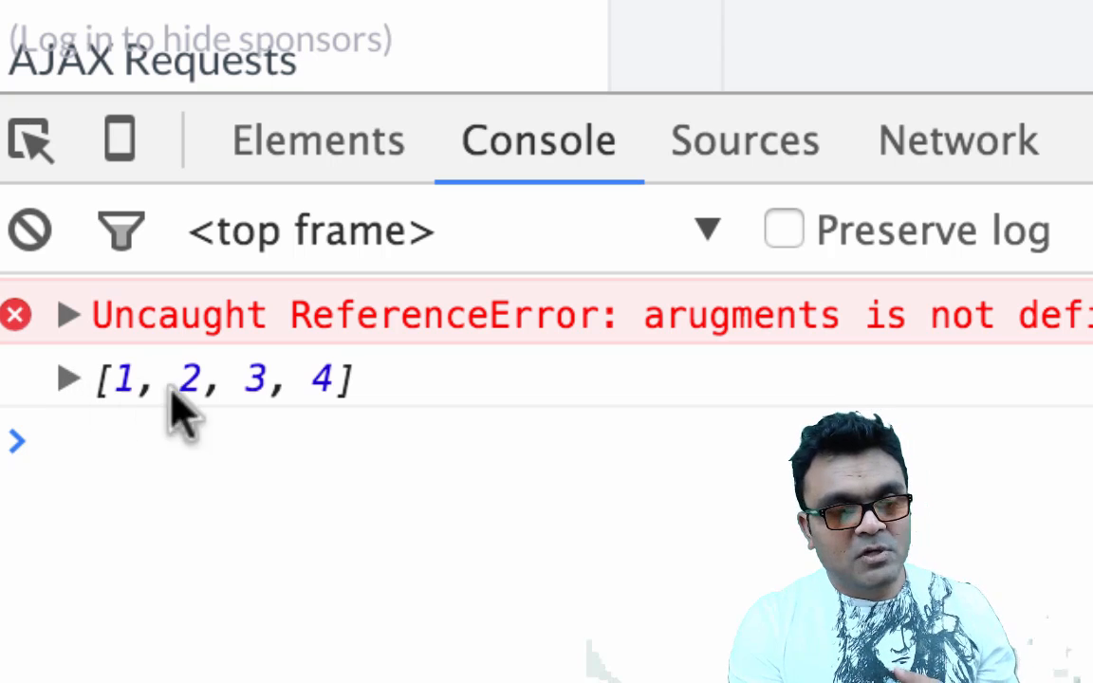
# - Open the DevTools Console to read the Uncaught ReferenceError for arugments
pyautogui.click(69, 383)
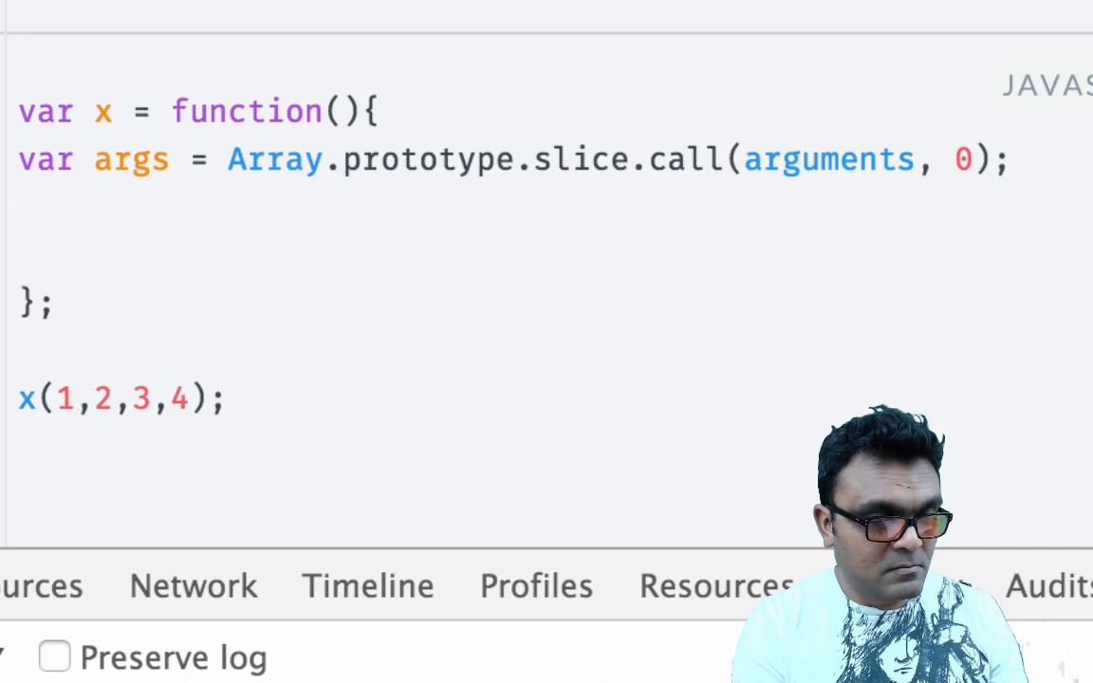
pyautogui.moveTo(57, 526)
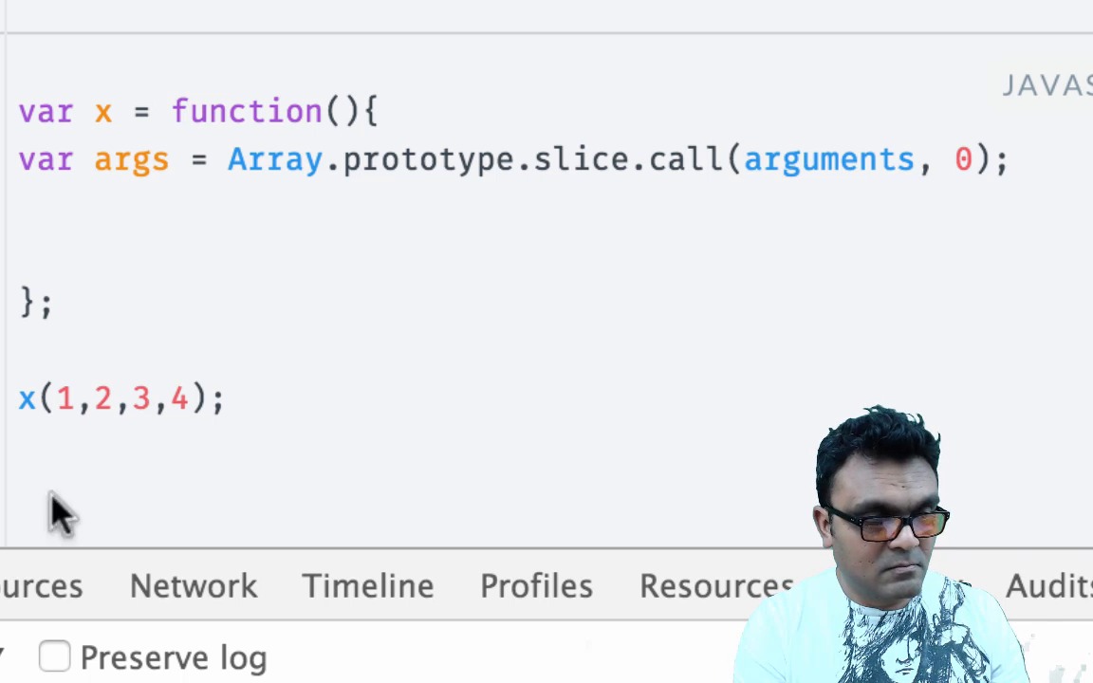
# - Add var args = [].slice.call(arguments, 0); below the Array.prototype.slice version
pyautogui.write('var args = [].slice.call(arguments, 0);')
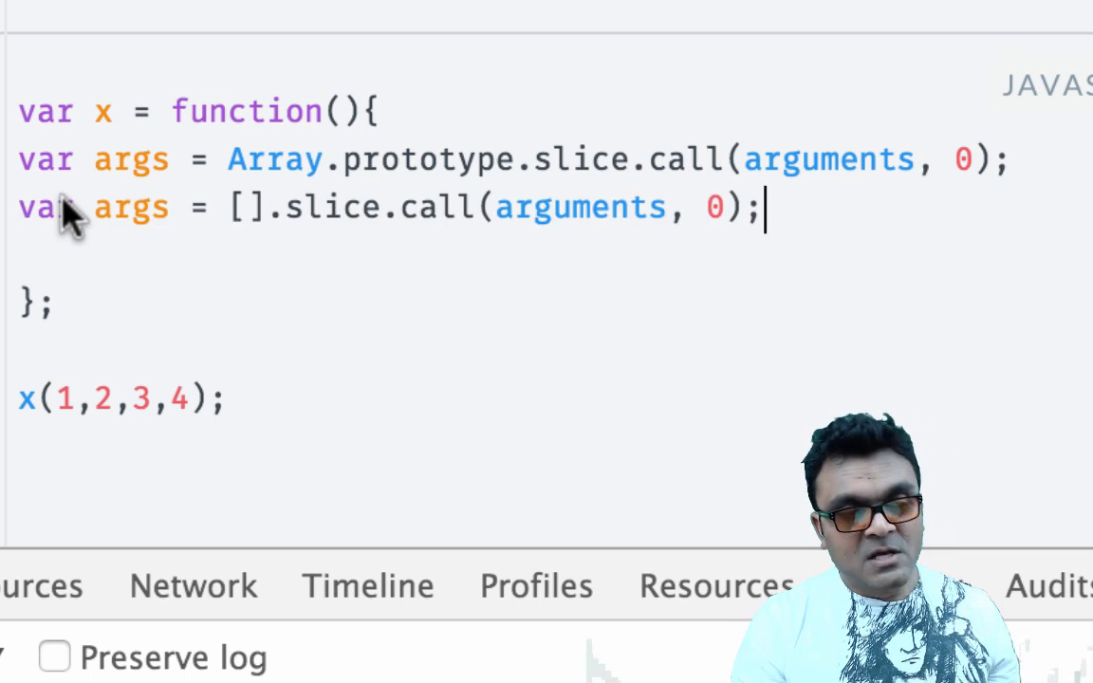
pyautogui.moveTo(207, 321)
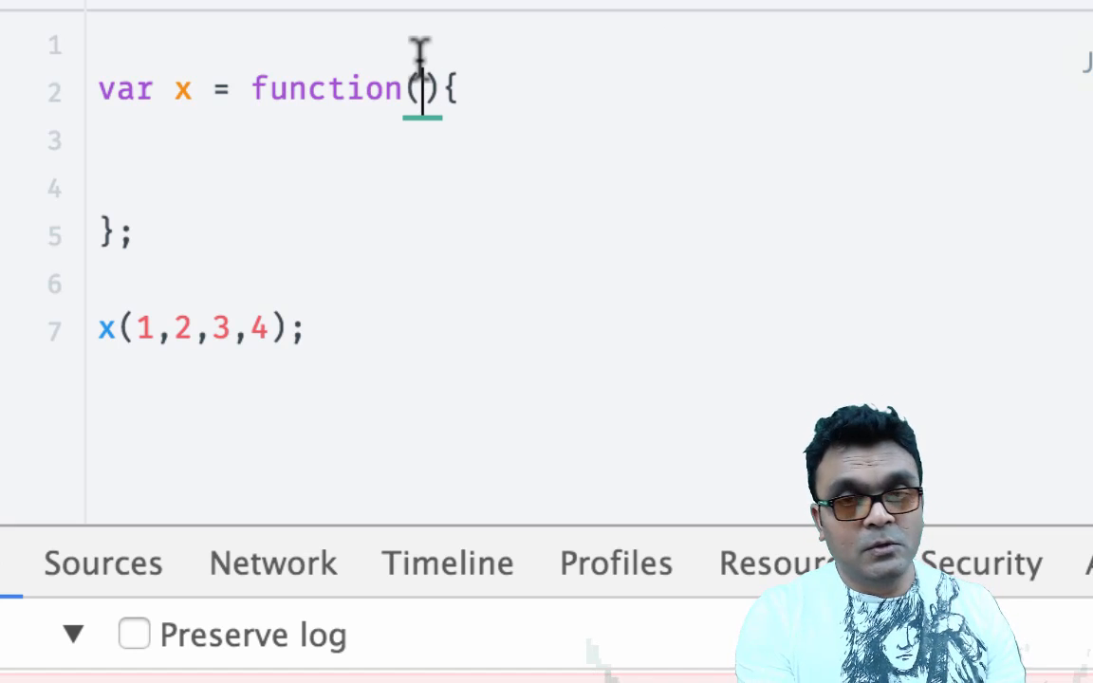
# - Give function x the parameters a, b, c, ...n
pyautogui.write('a,')
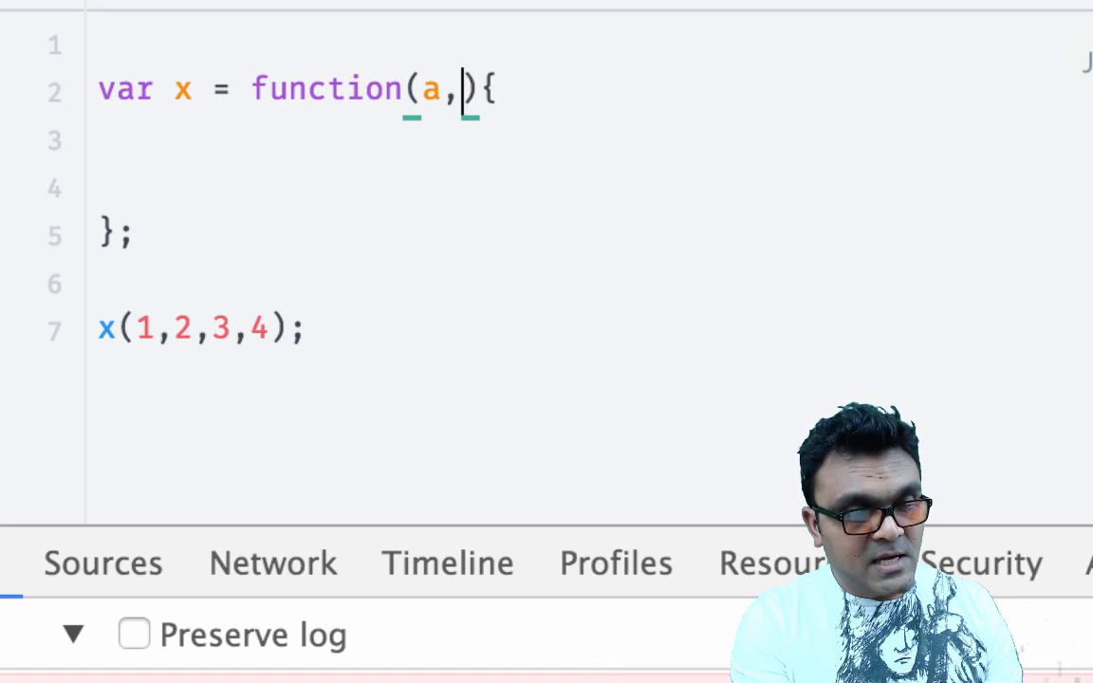
pyautogui.write('b,c')
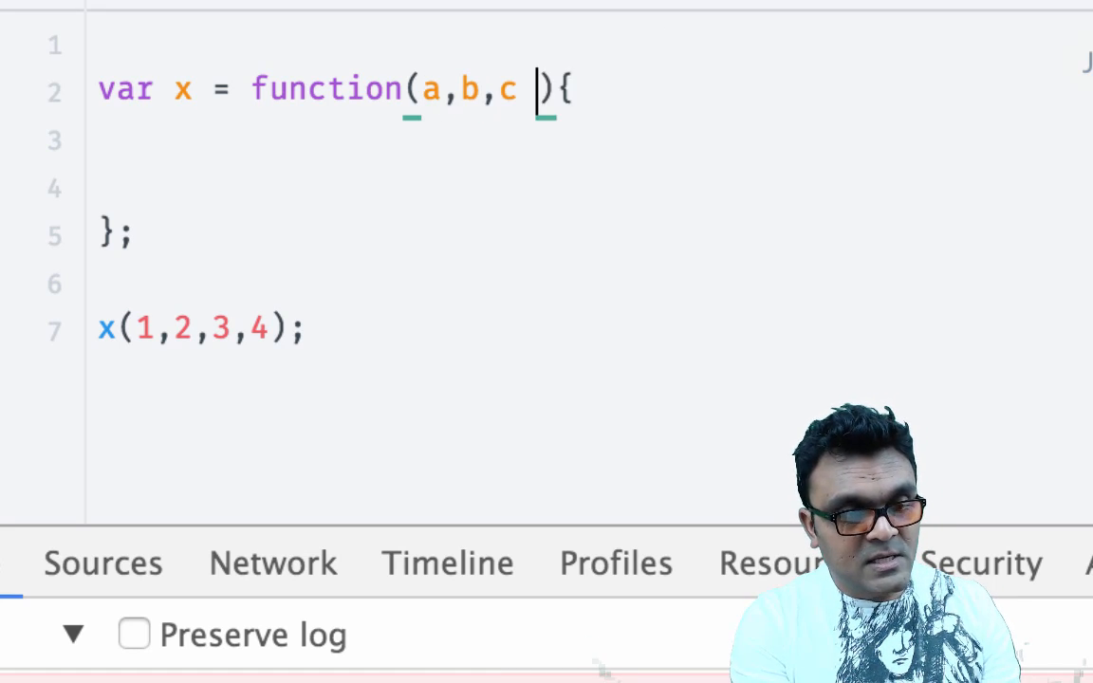
pyautogui.write(',')
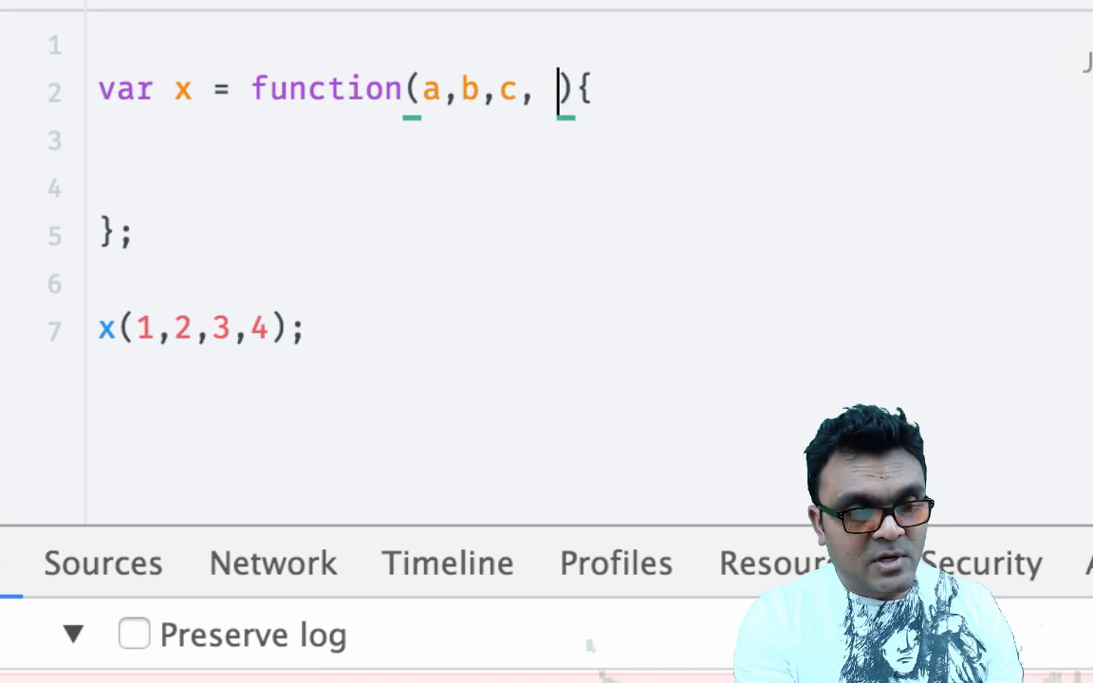
pyautogui.write('...')
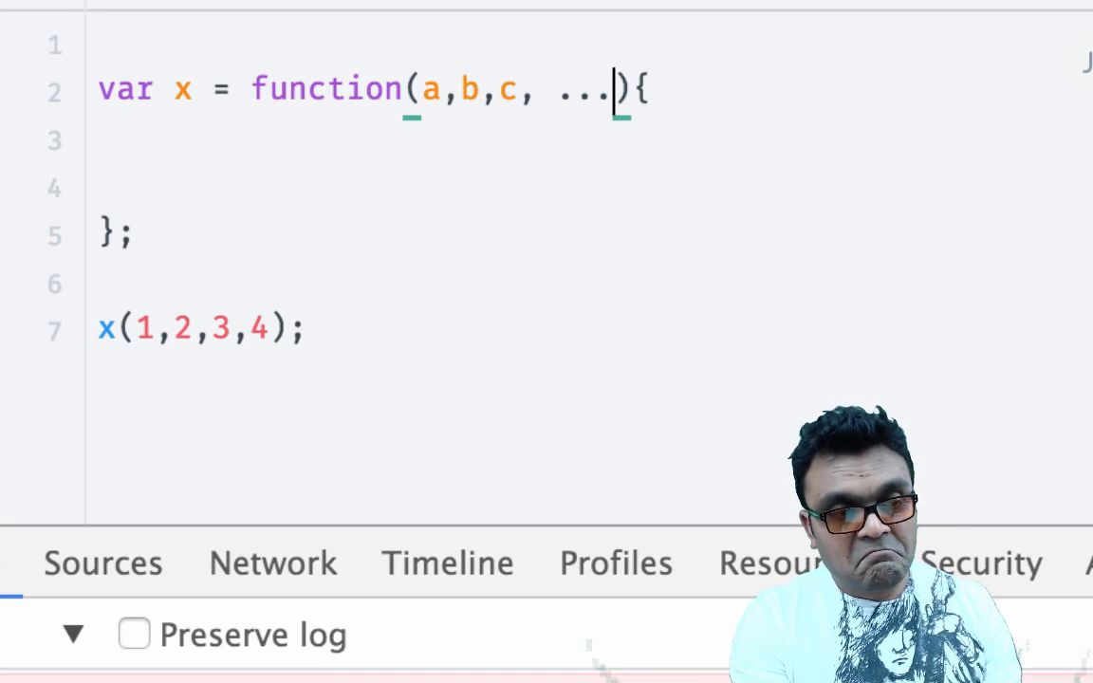
pyautogui.write('n')
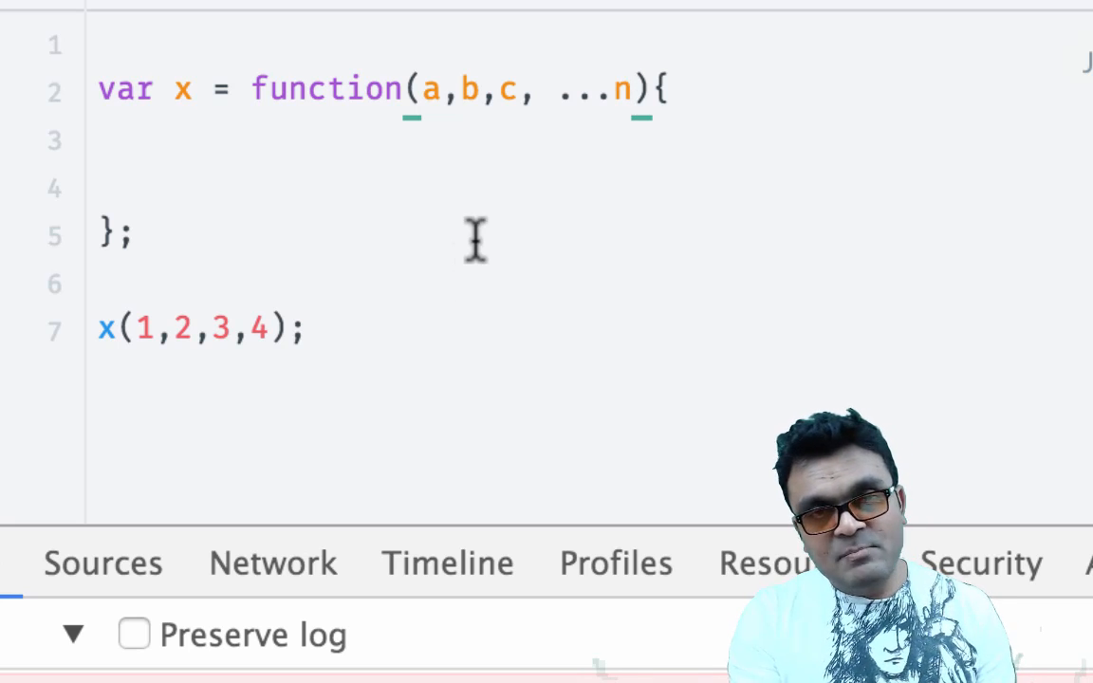
pyautogui.click(631, 91)
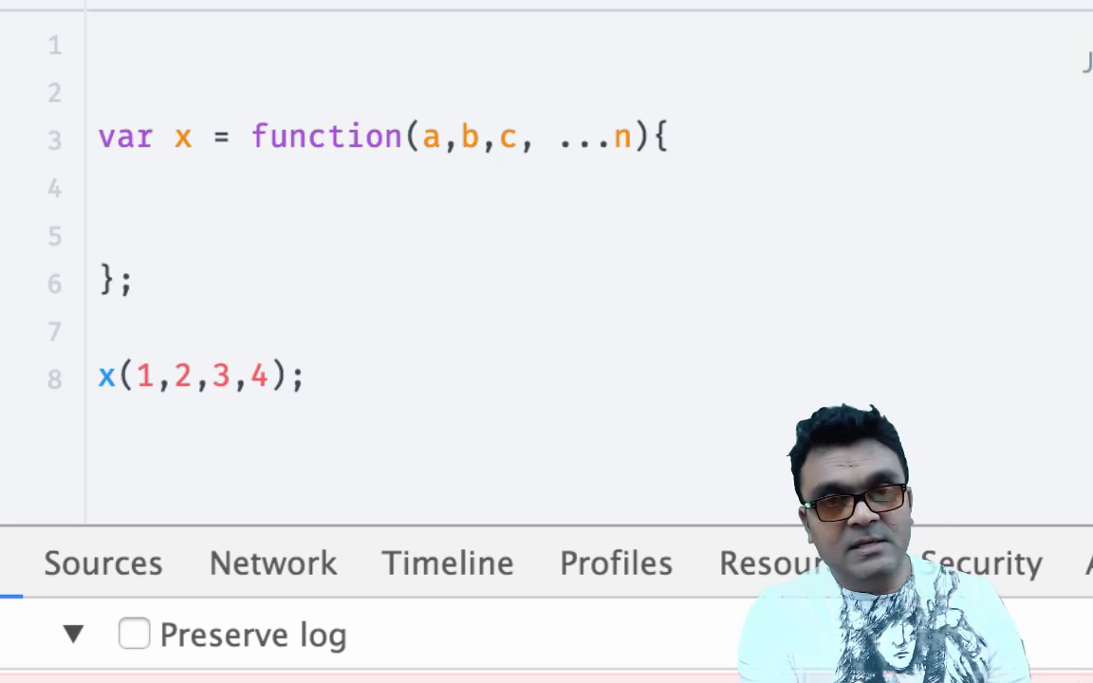
# - Insert var n = [1,2,3]; on the line above function x
pyautogui.write('n')
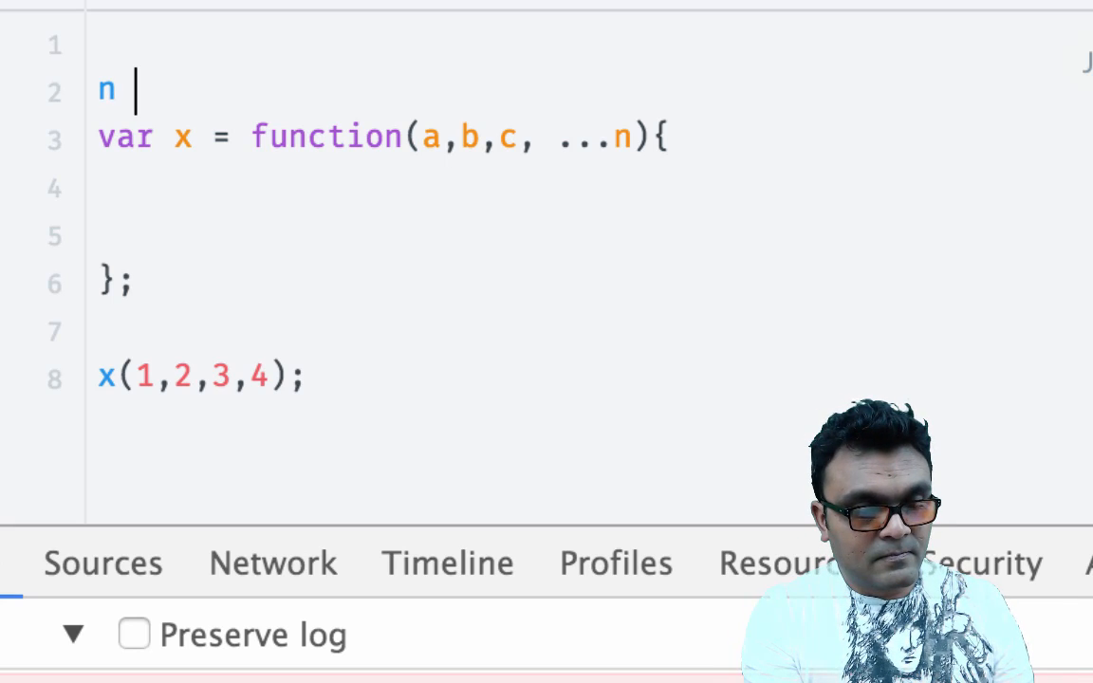
pyautogui.write('var')
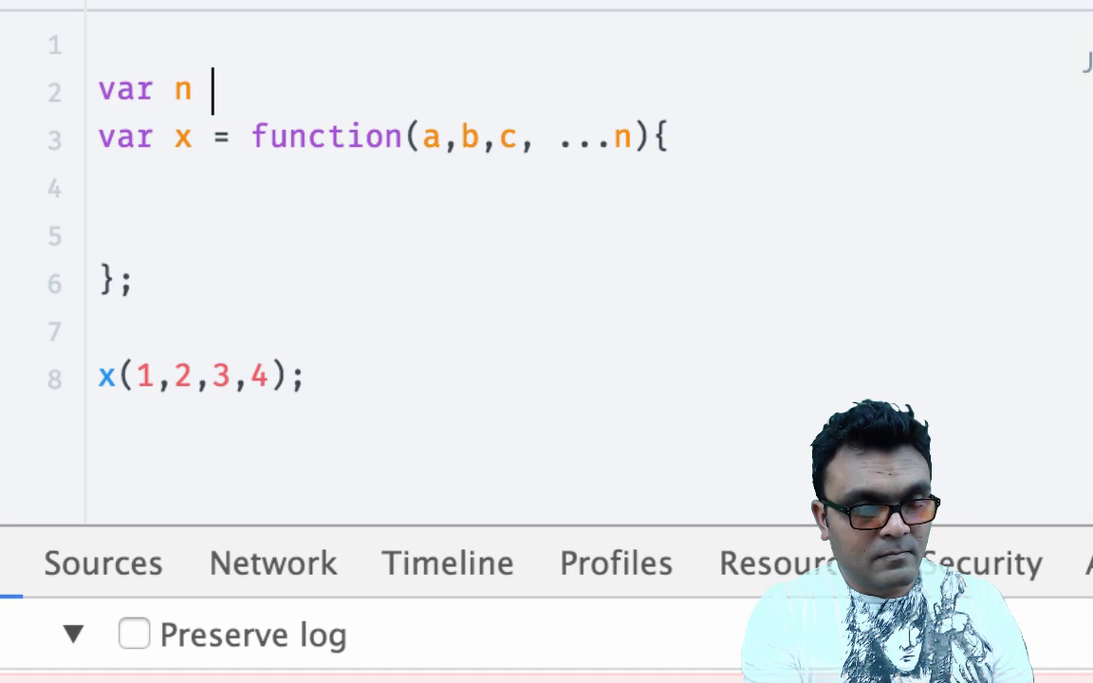
pyautogui.write('= []')
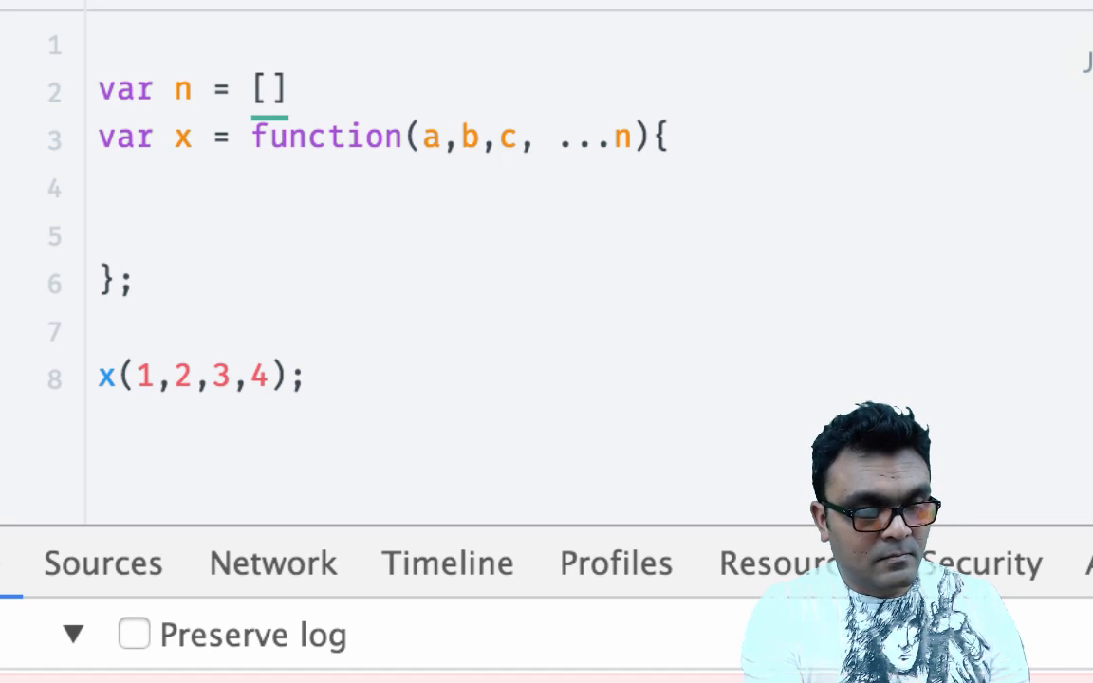
pyautogui.write('1,2')
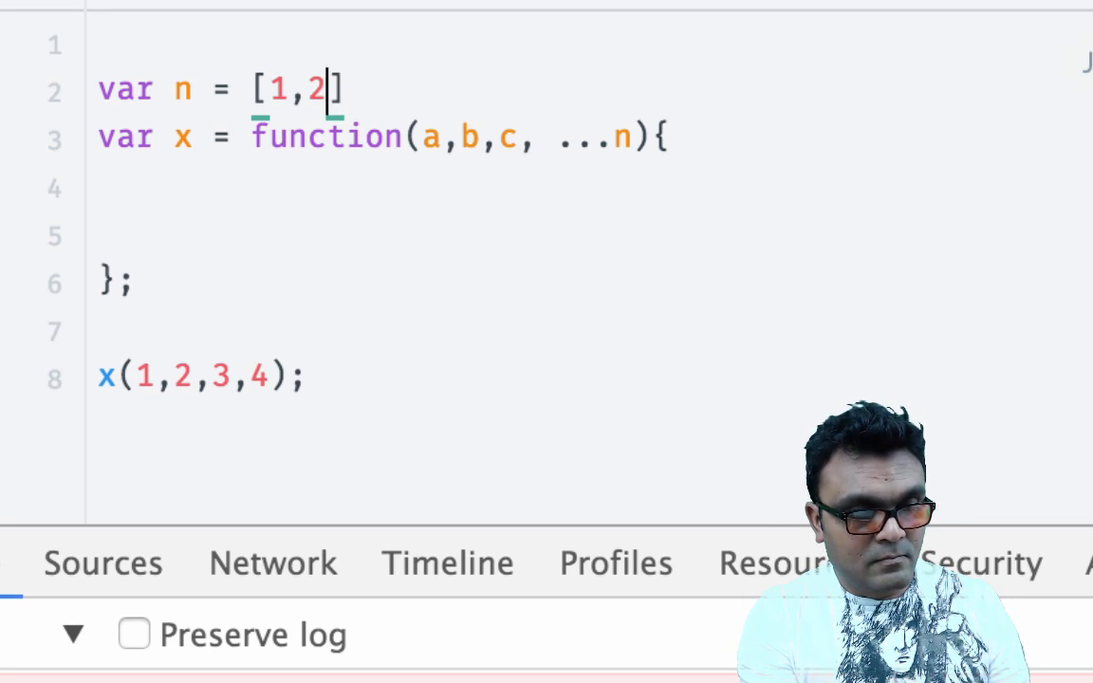
pyautogui.write(',3')
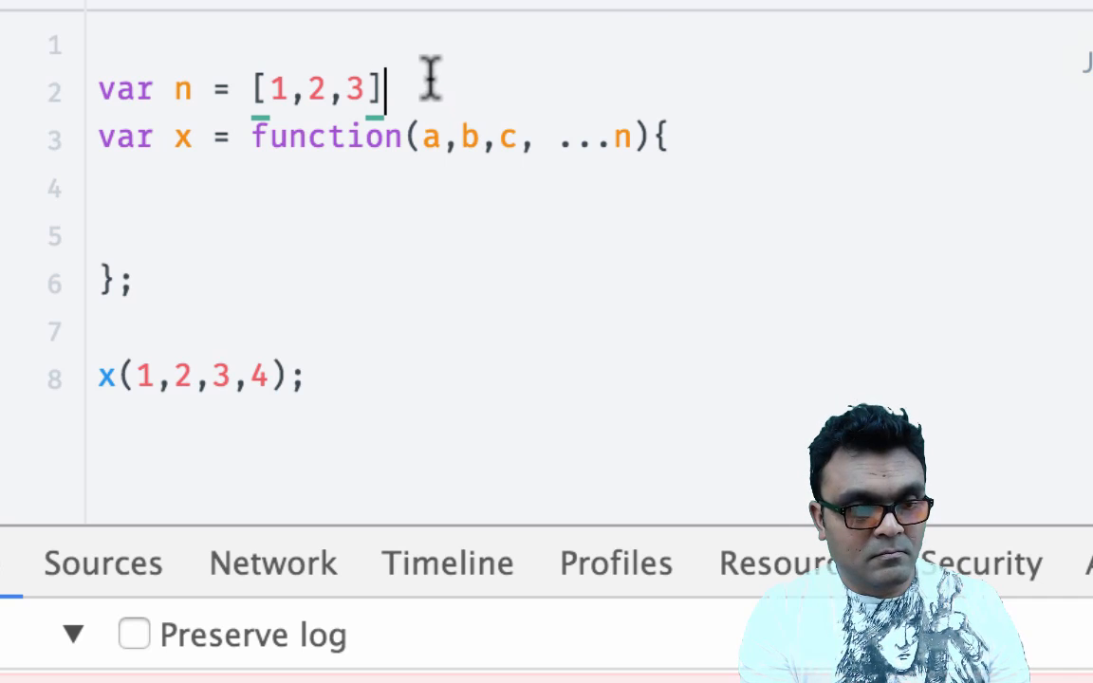
pyautogui.write(';')
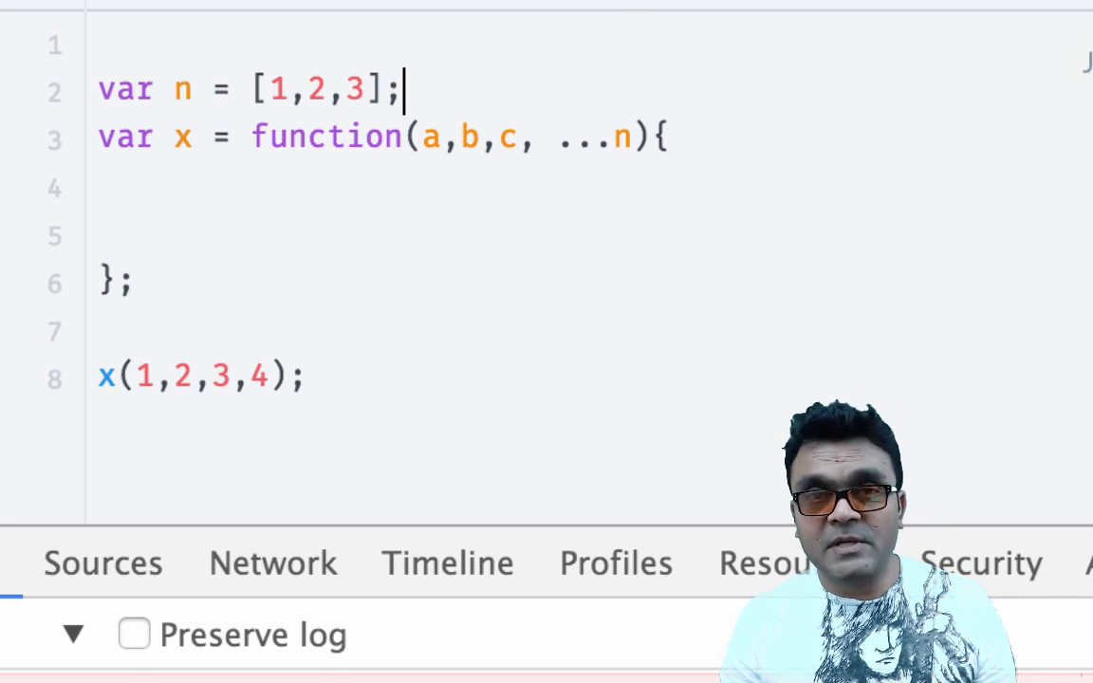
pyautogui.moveTo(172, 92)
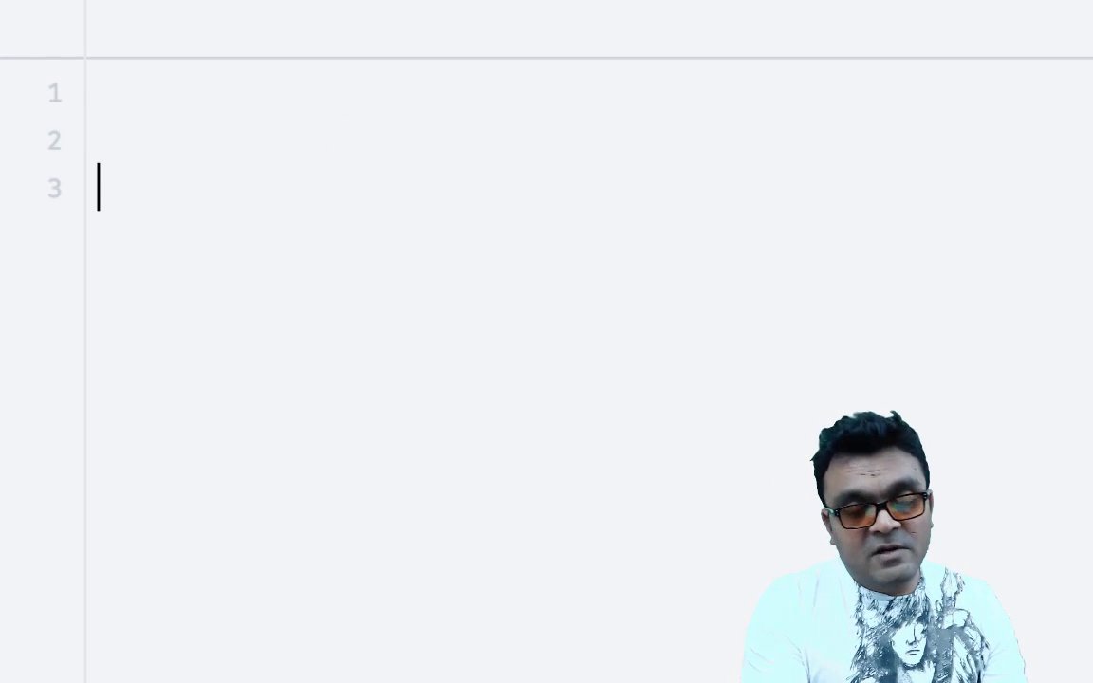
# - Start the life array with 'born', 'learn to walk' and 'learn js'
pyautogui.write('var lif')
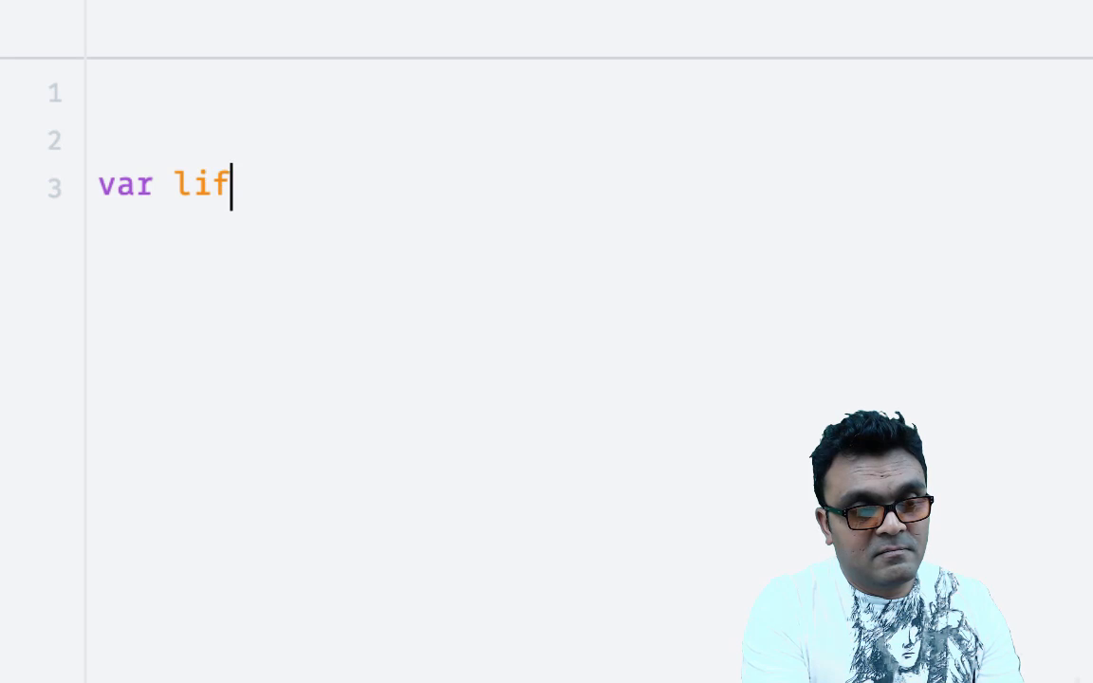
pyautogui.write('e =')
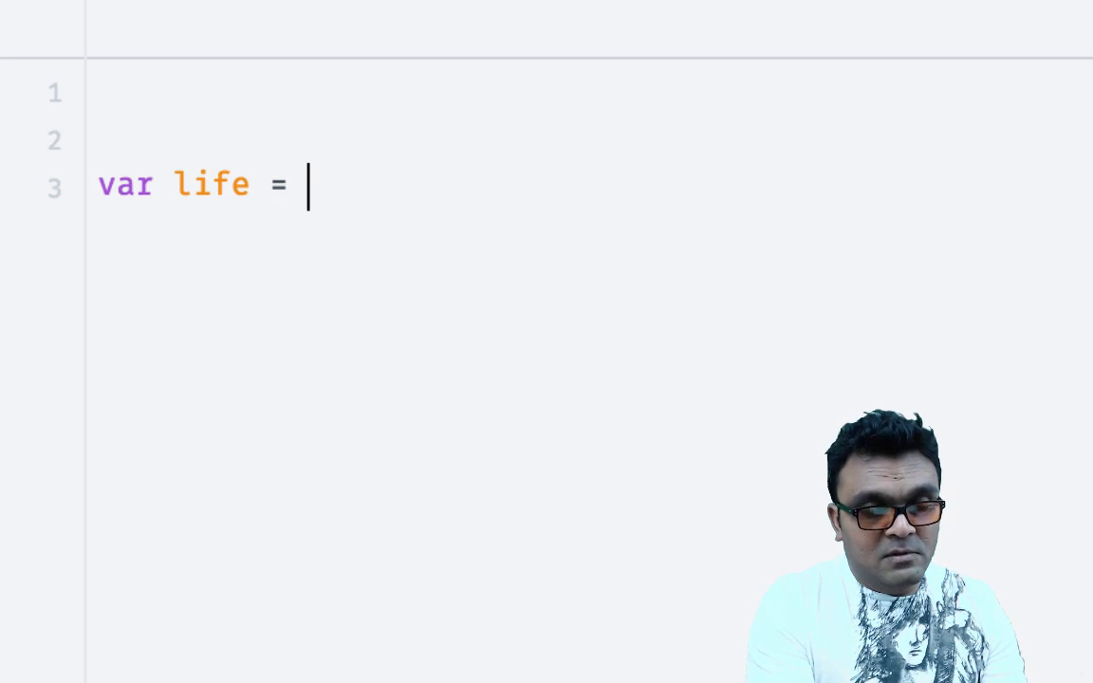
pyautogui.write("['bor']")
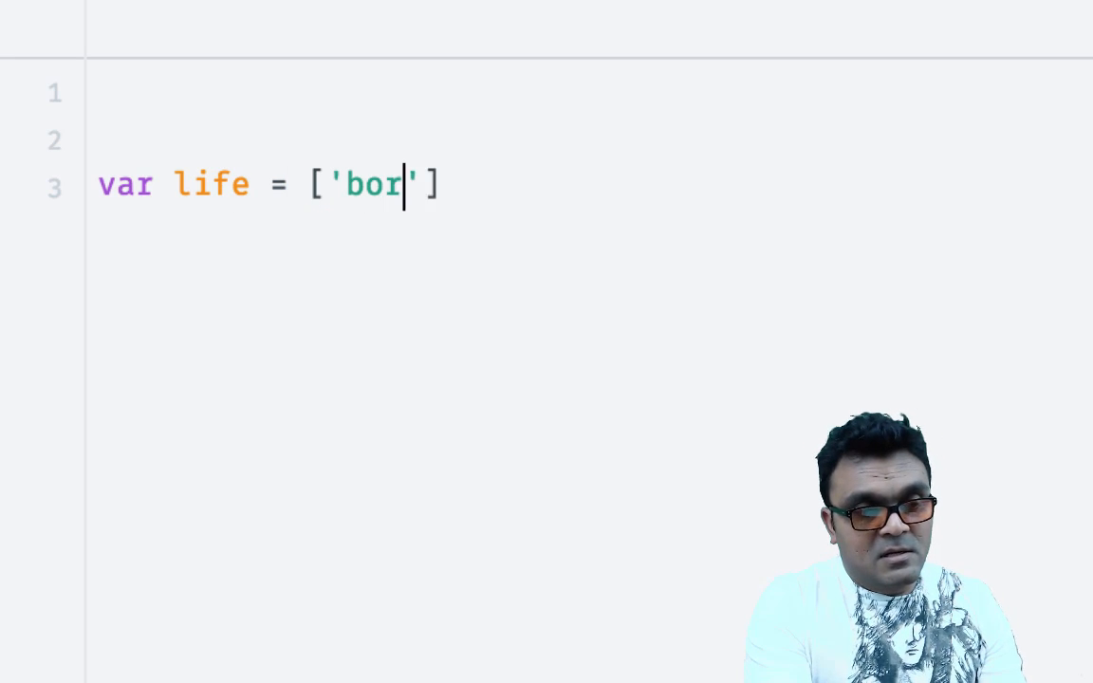
pyautogui.write("n'],")
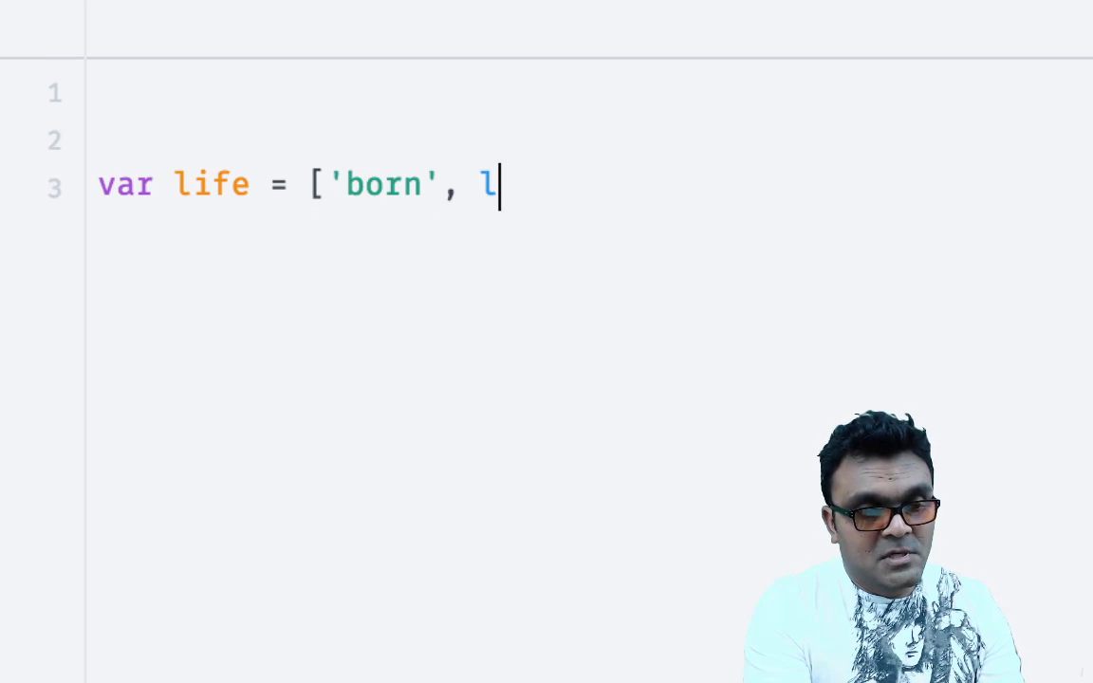
pyautogui.write("''")
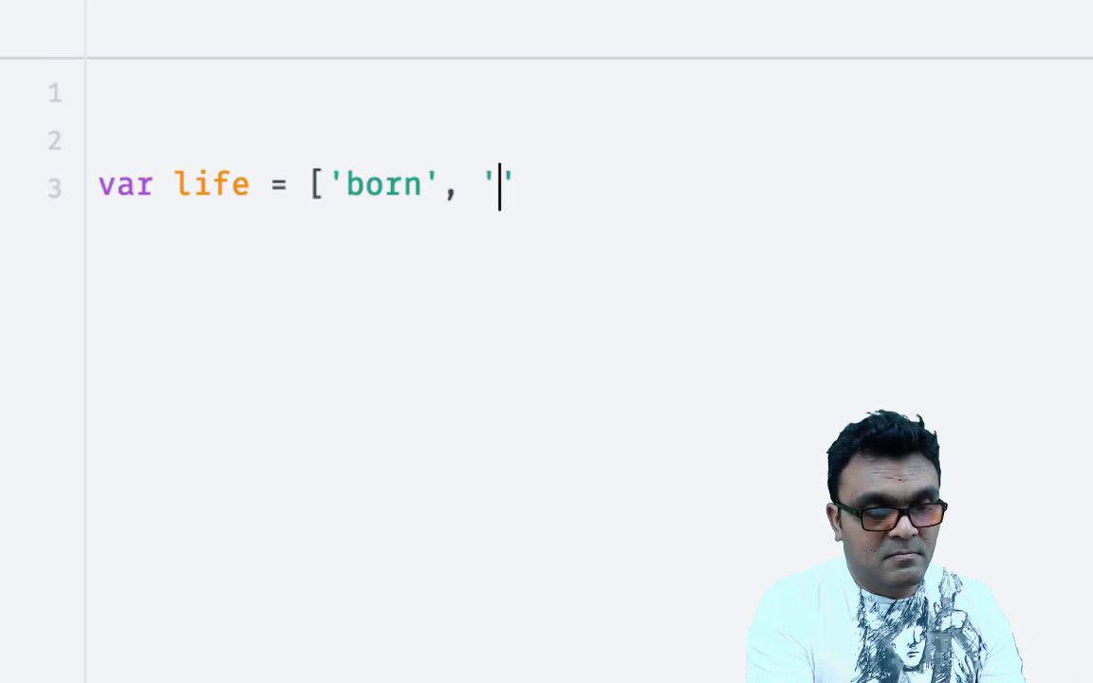
pyautogui.write('learn')
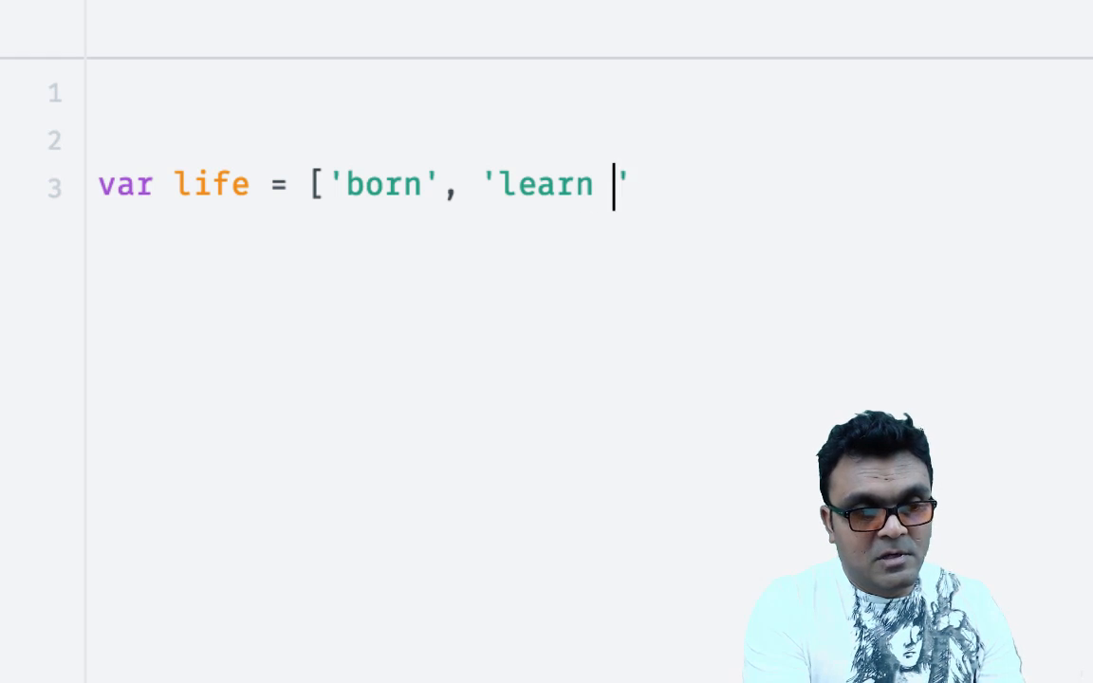
pyautogui.write('to walk')
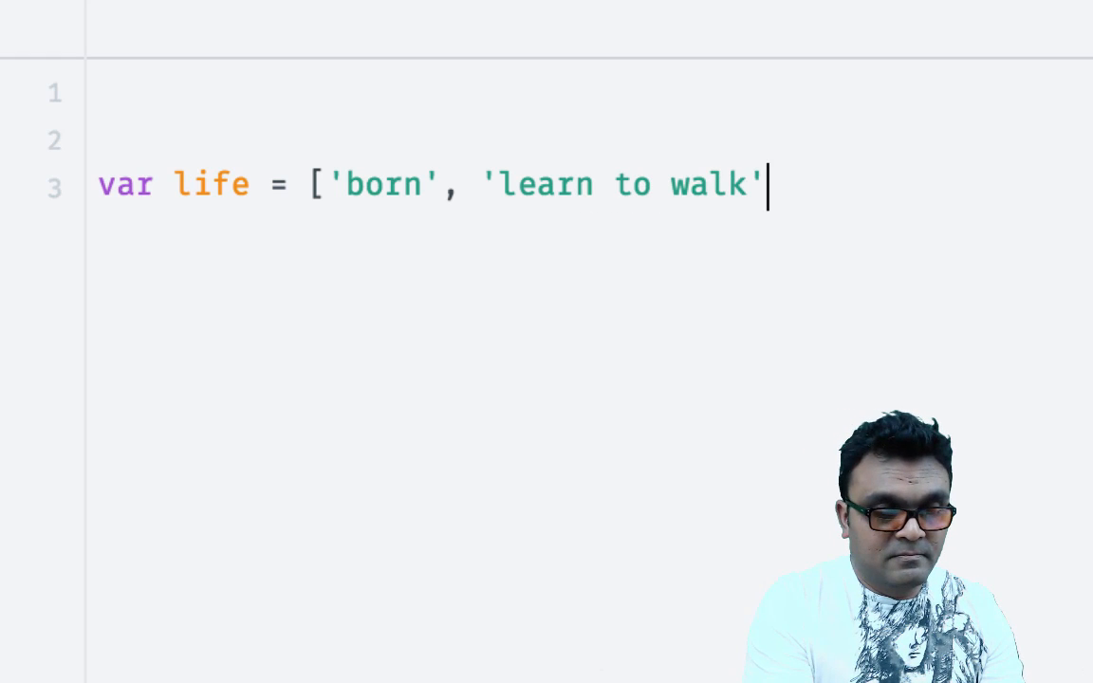
pyautogui.write(", 'l'")
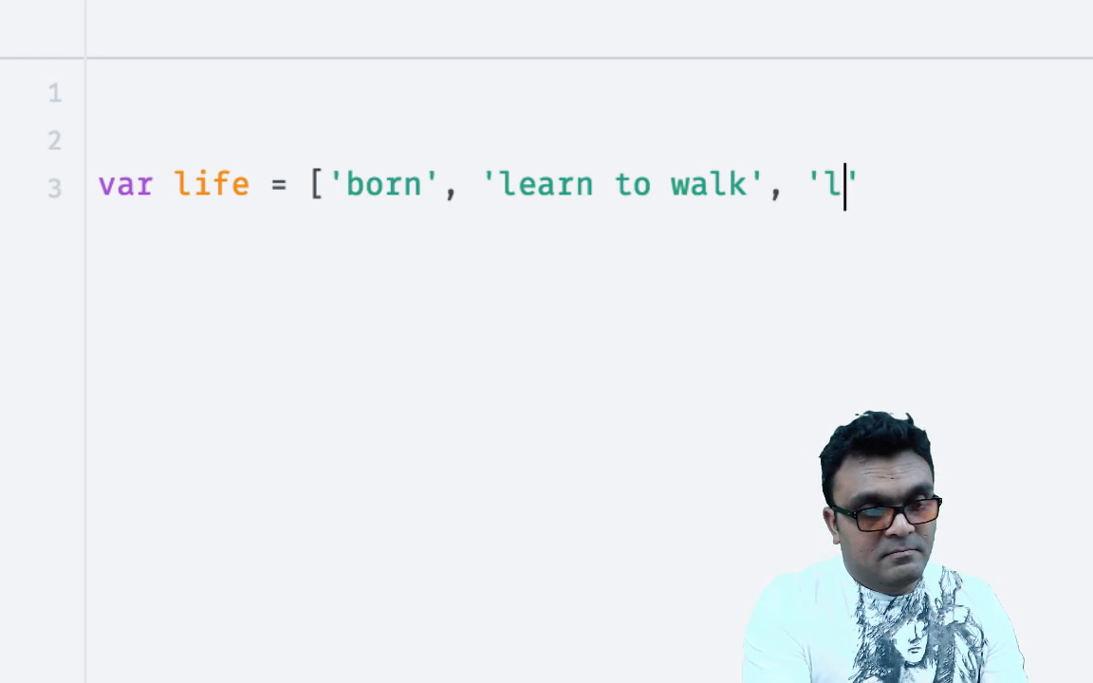
pyautogui.write('earn j')
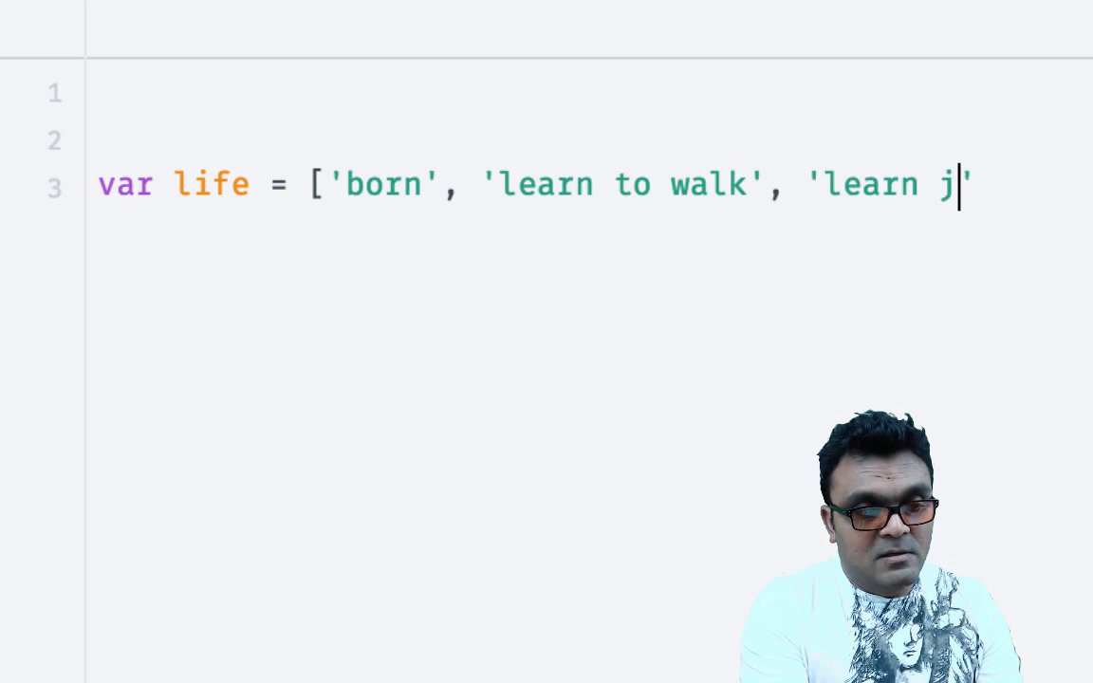
pyautogui.write("s',")
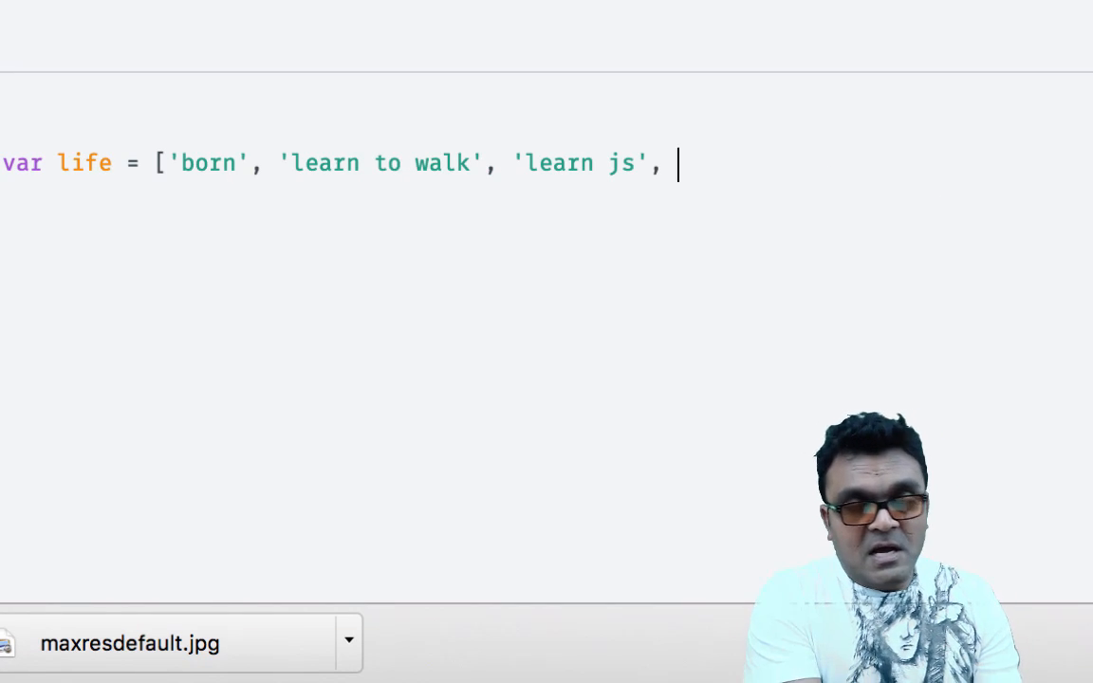
# - Append ...dowhatever and 'go to heaven' to the life array
pyautogui.write('...')
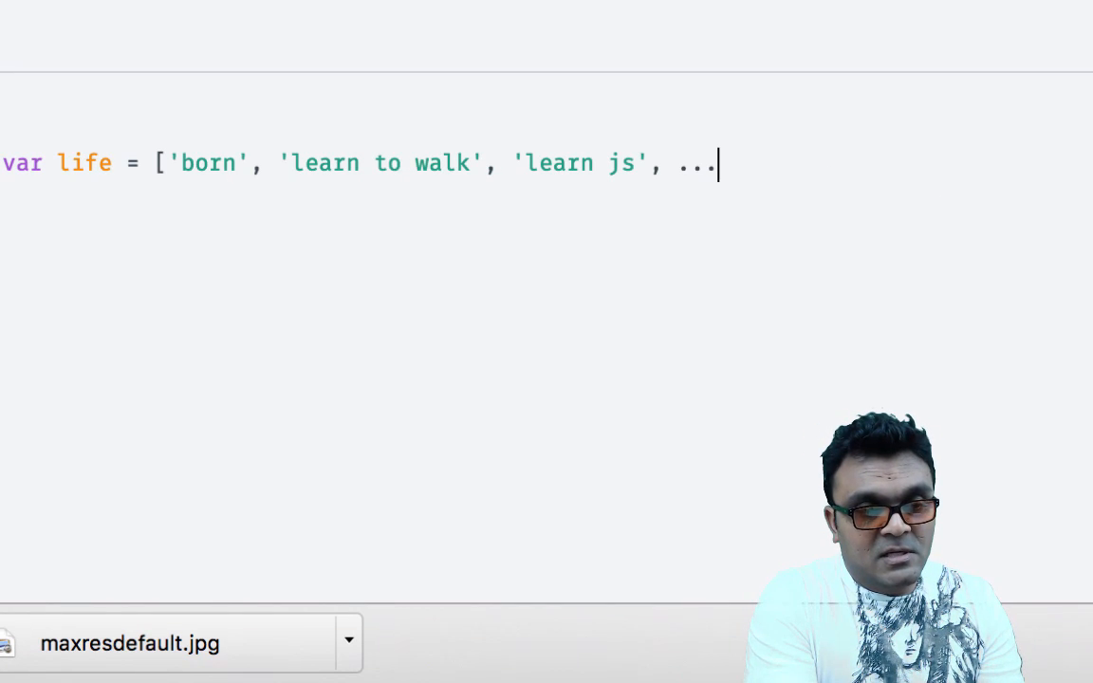
pyautogui.write('dowha')
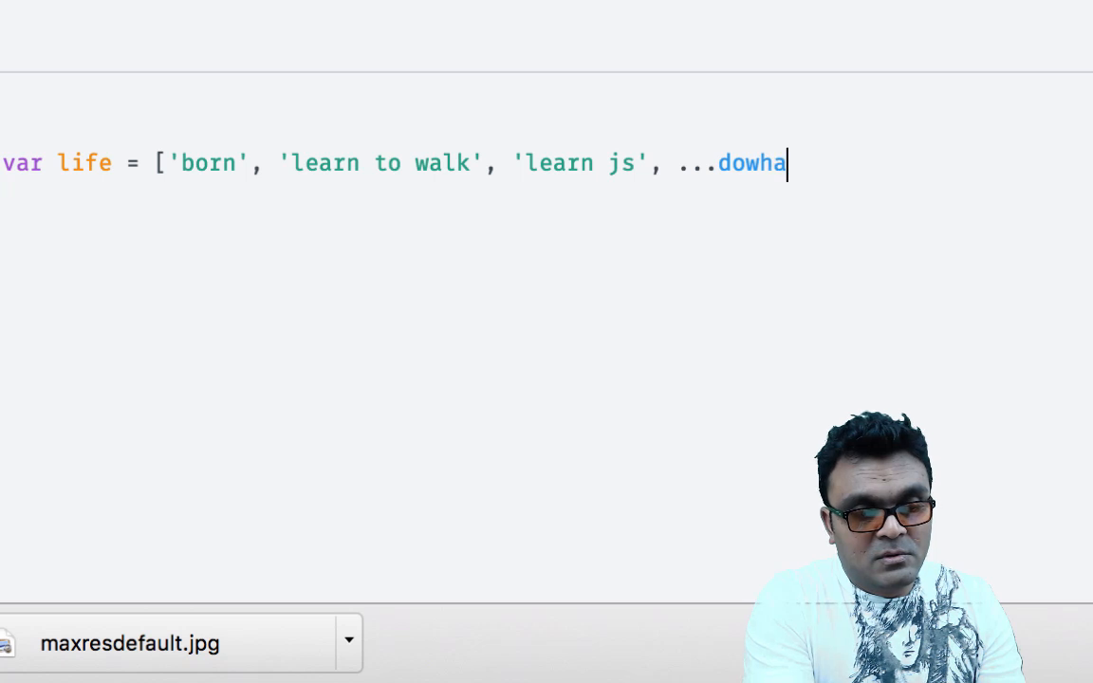
pyautogui.write('t')
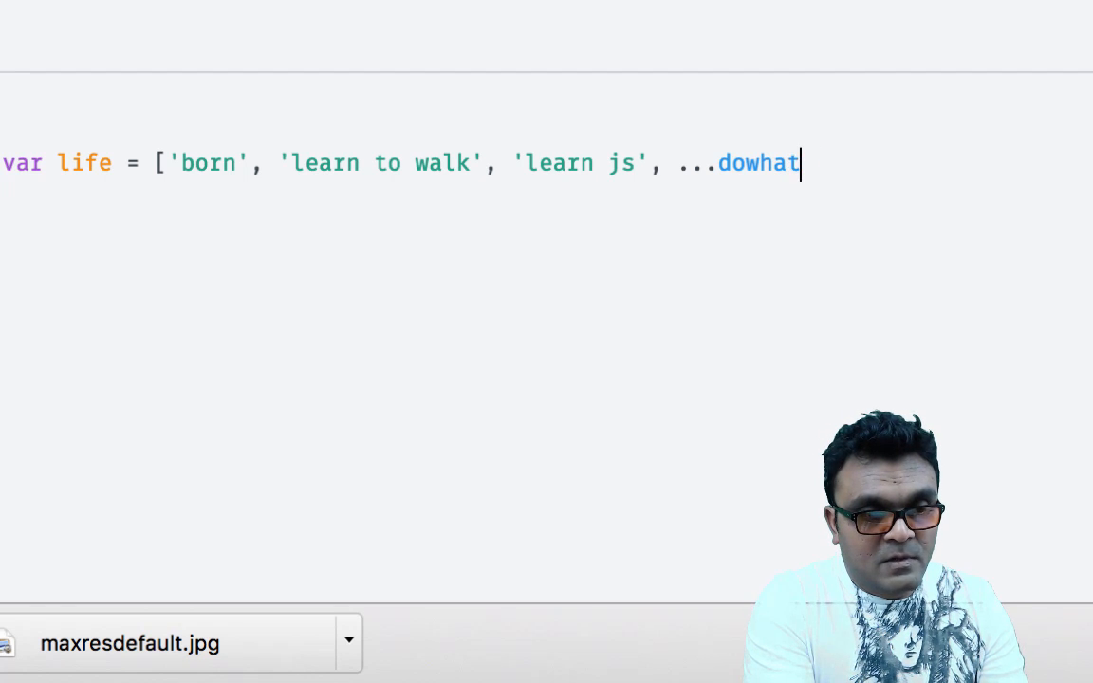
pyautogui.write('ever')
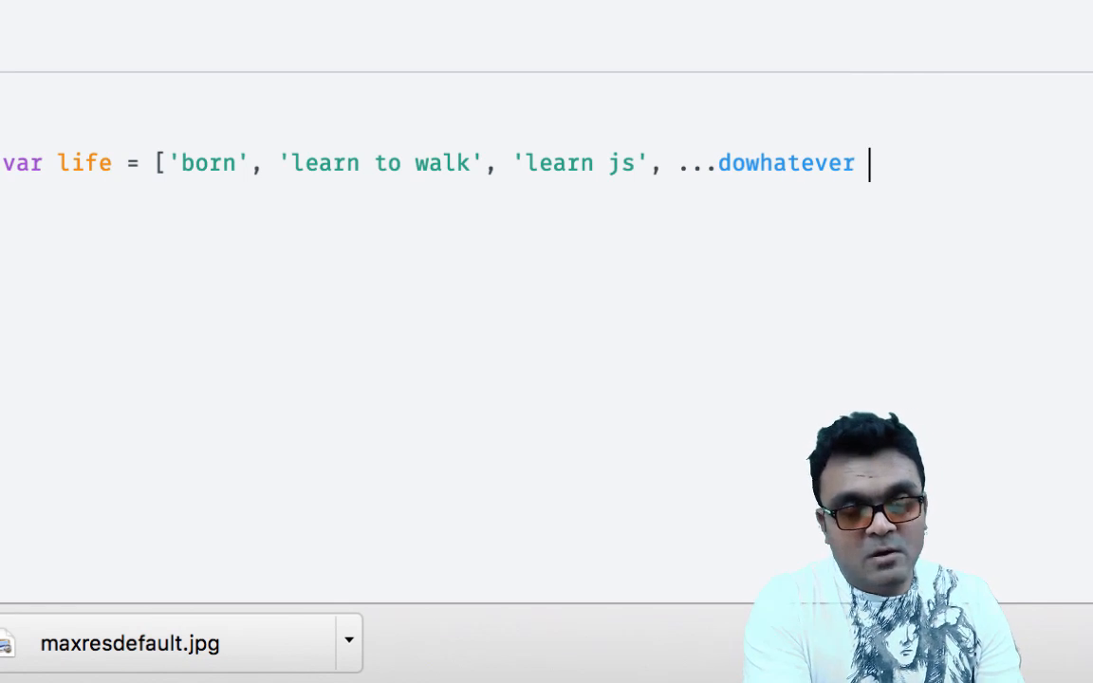
pyautogui.write(',')
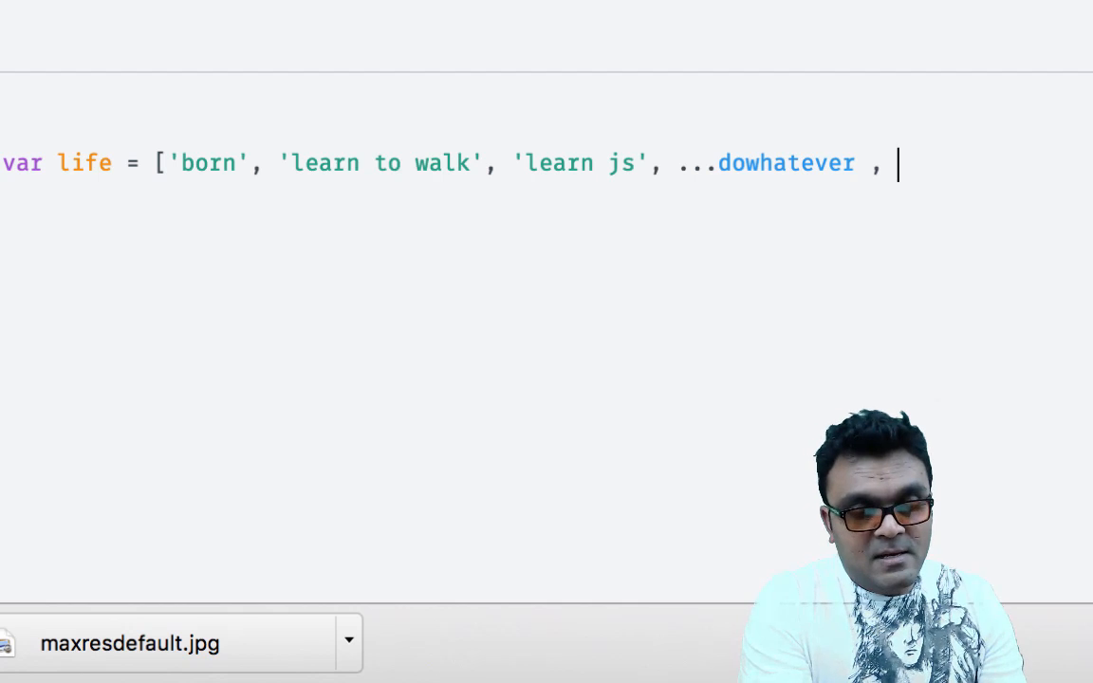
pyautogui.write("'go'")
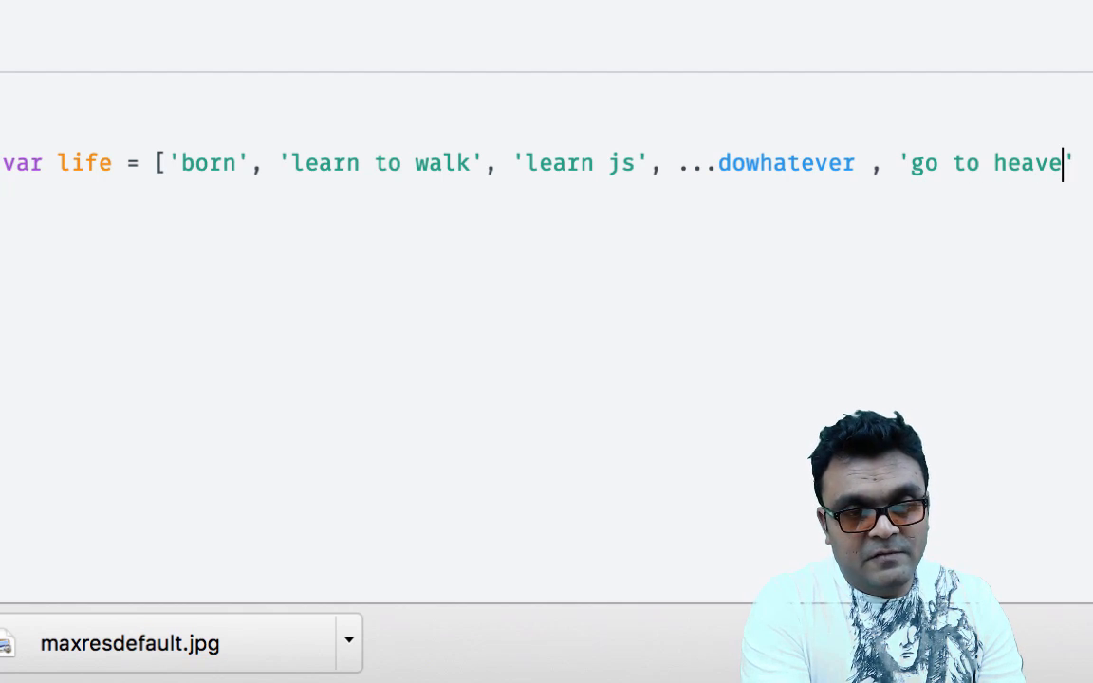
pyautogui.write("n'")
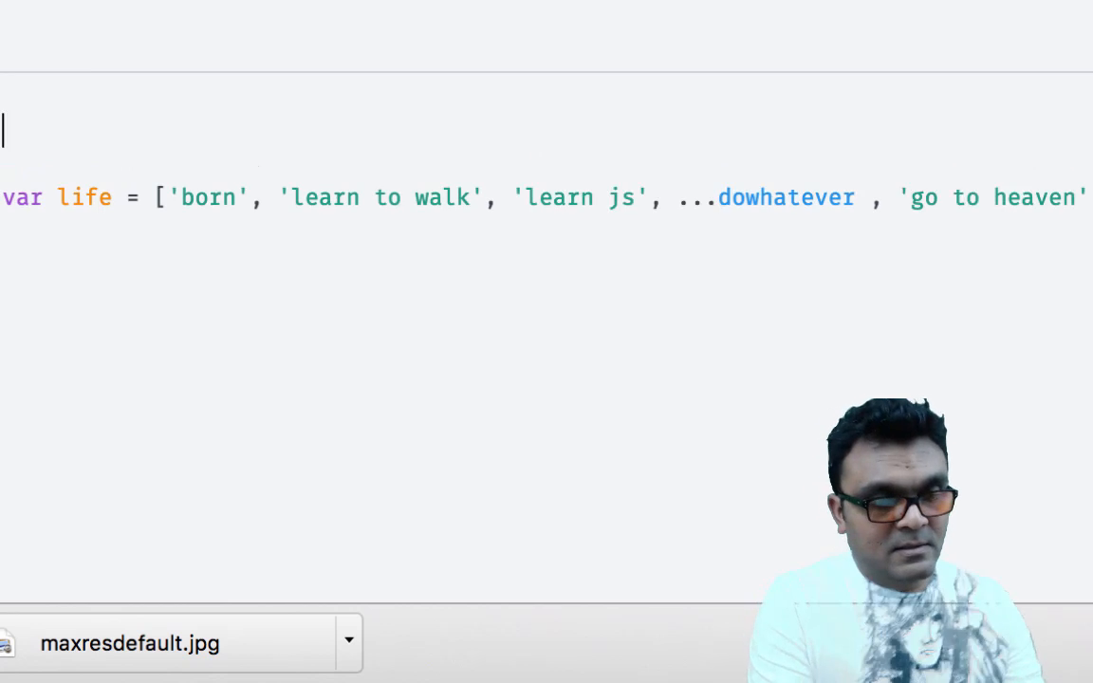
# - Define dowhatever as 'have fun', 'have morefun' and 'have even more fun'
pyautogui.write('var')
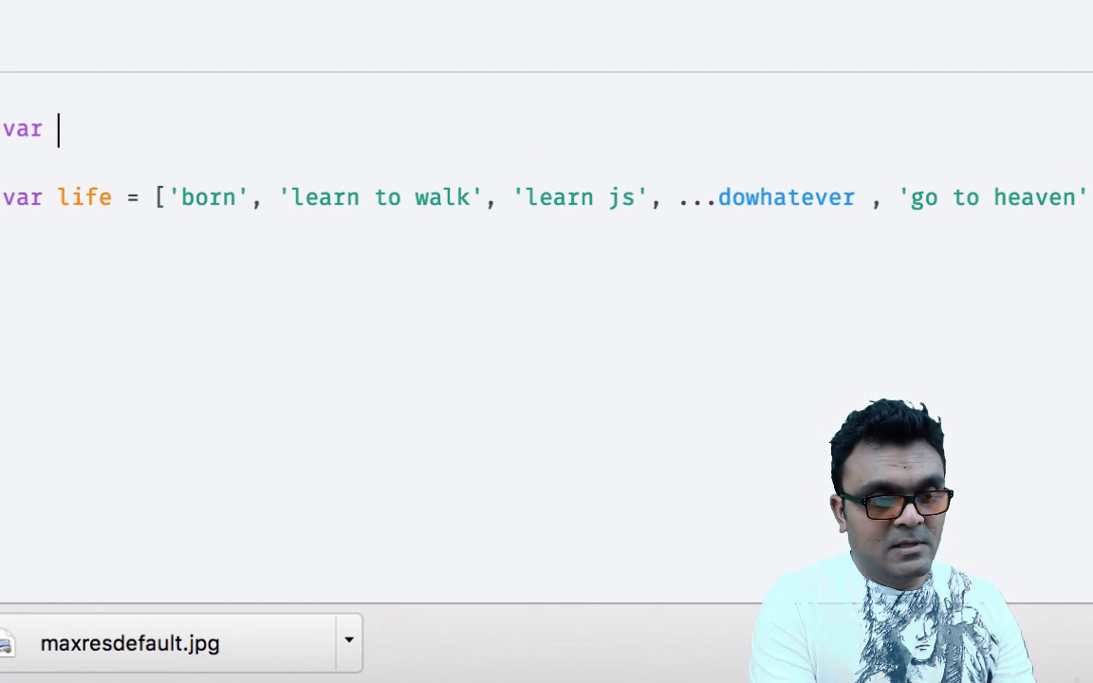
pyautogui.write('dow')
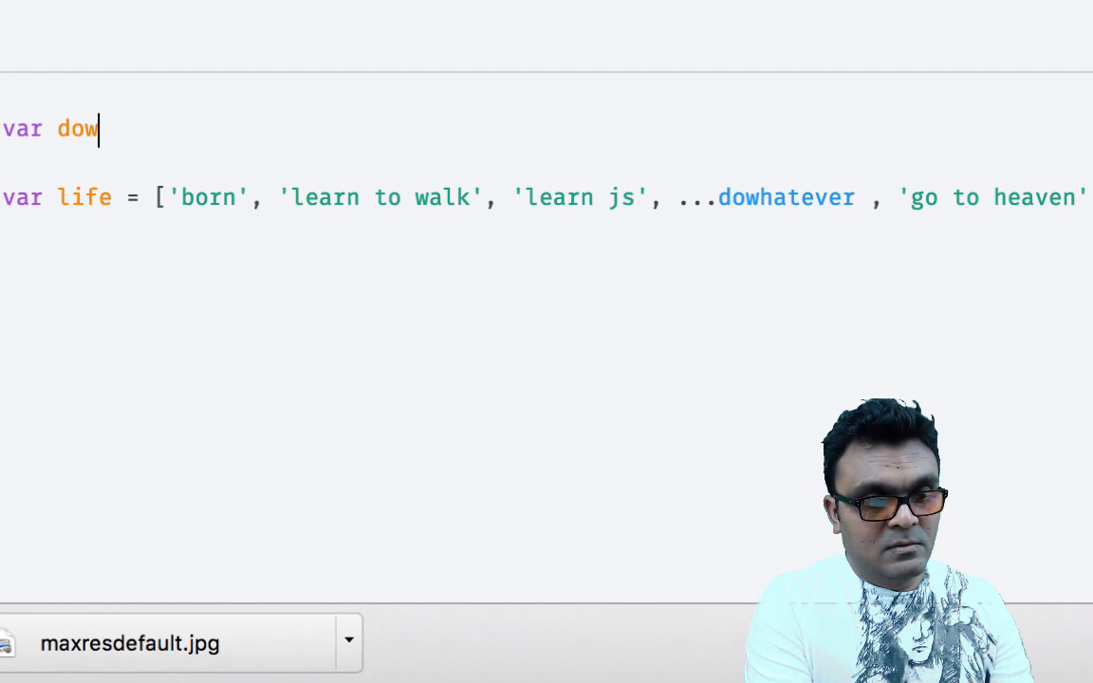
pyautogui.write('hate')
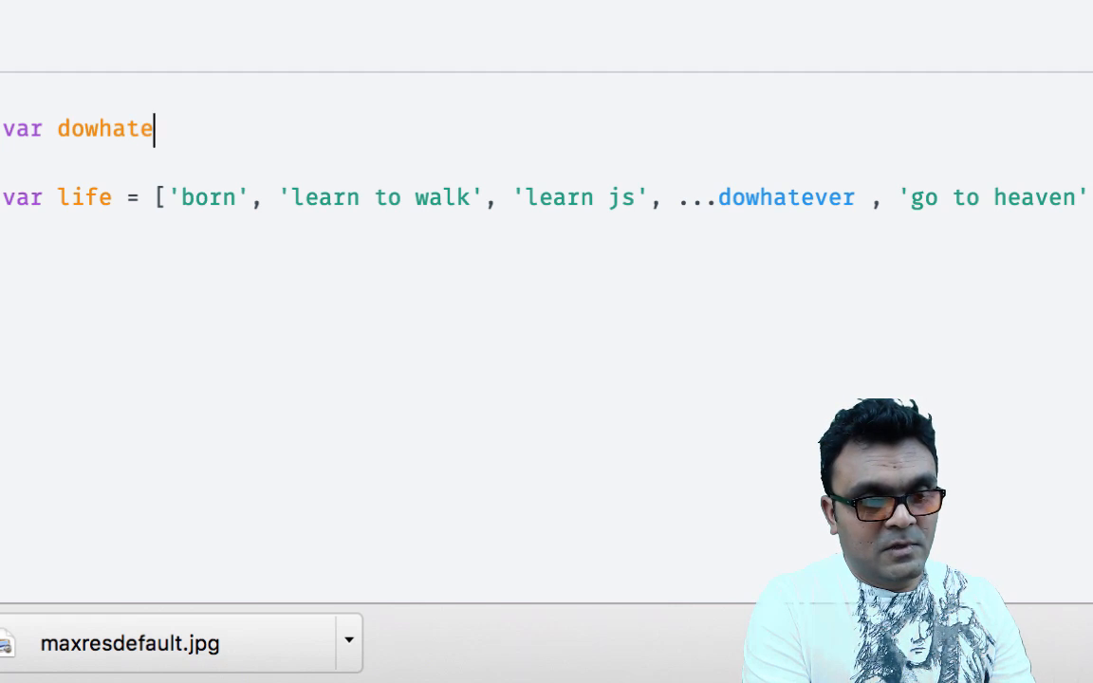
pyautogui.write("ver = ['have f']")
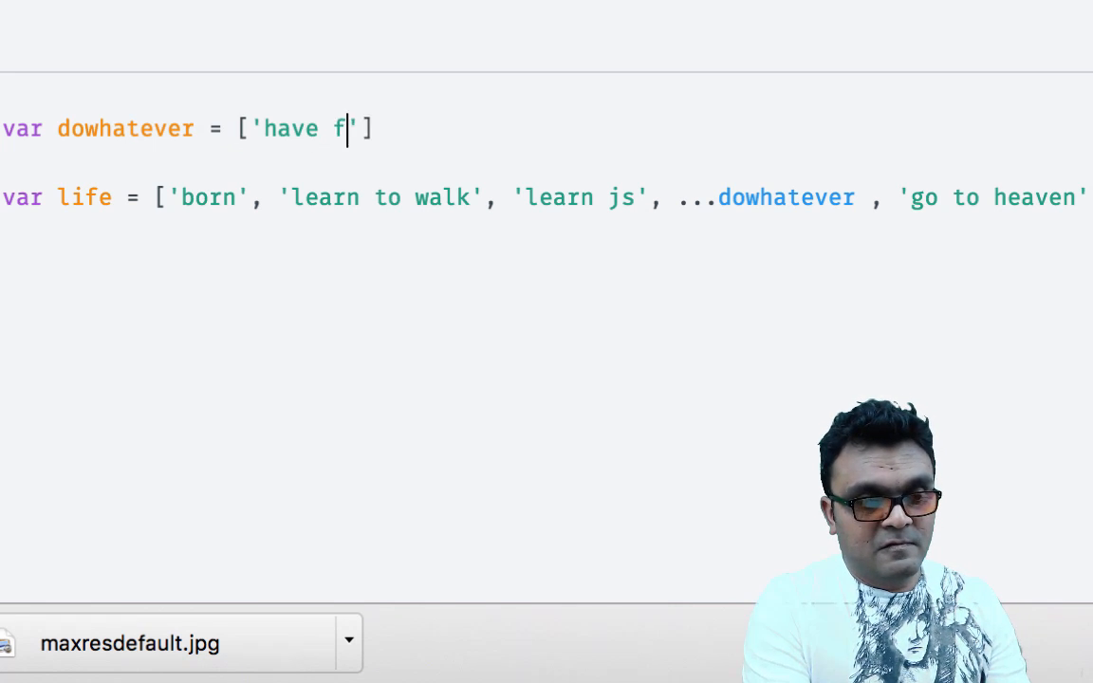
pyautogui.write("un',")
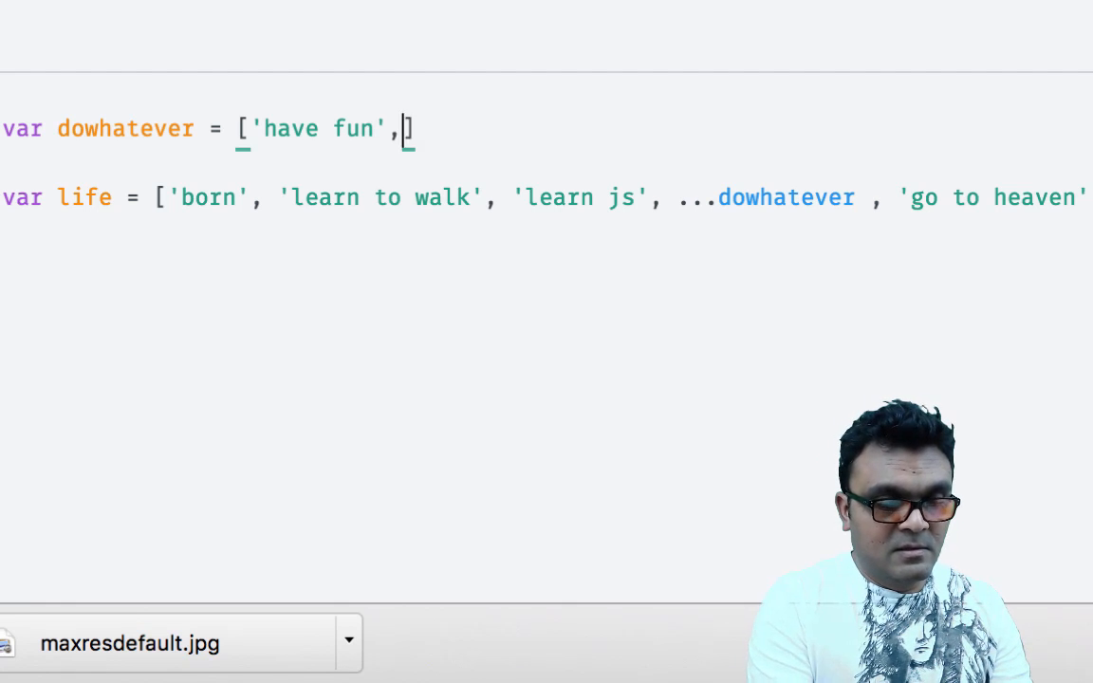
pyautogui.write("''")
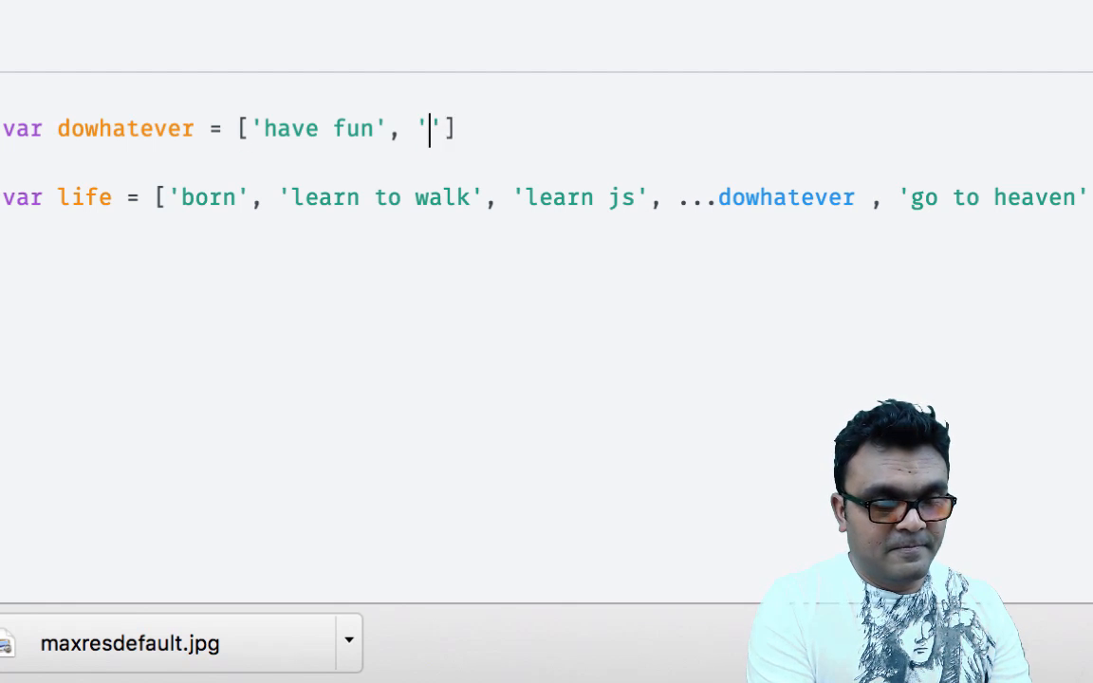
pyautogui.write('have more')
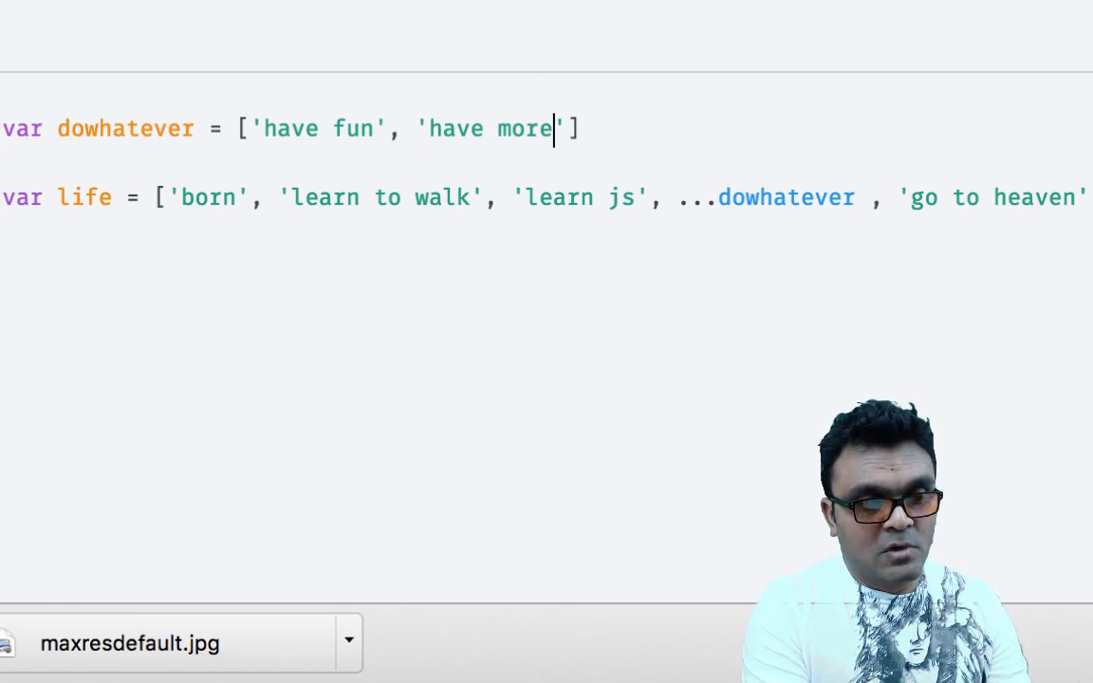
pyautogui.write('fun')
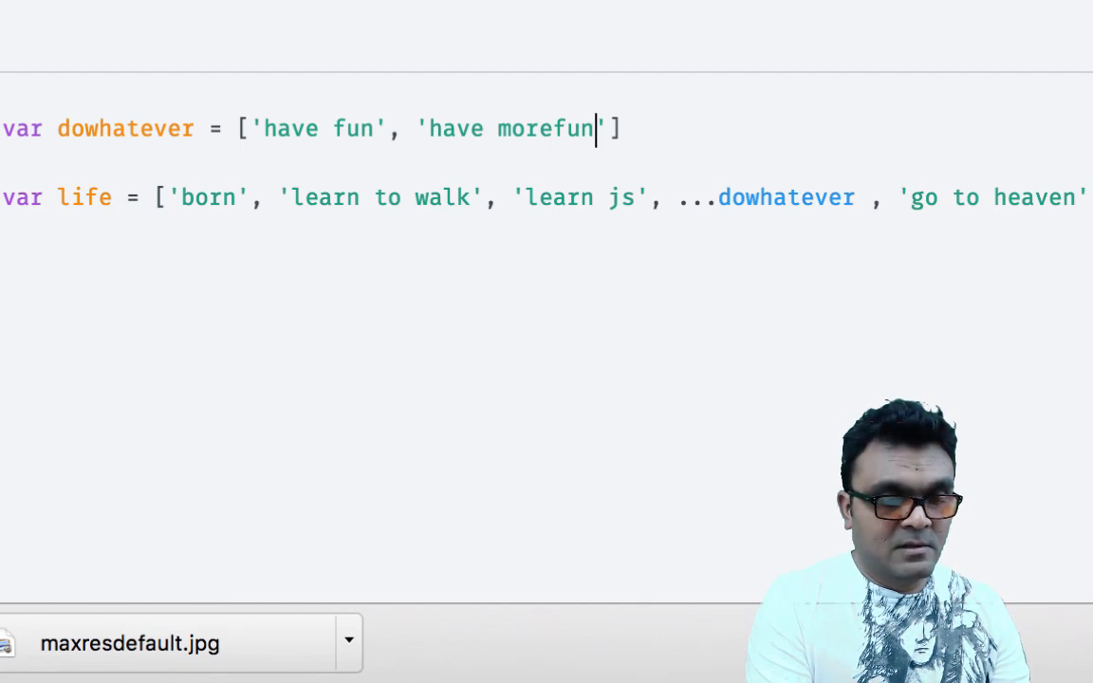
pyautogui.write("',")
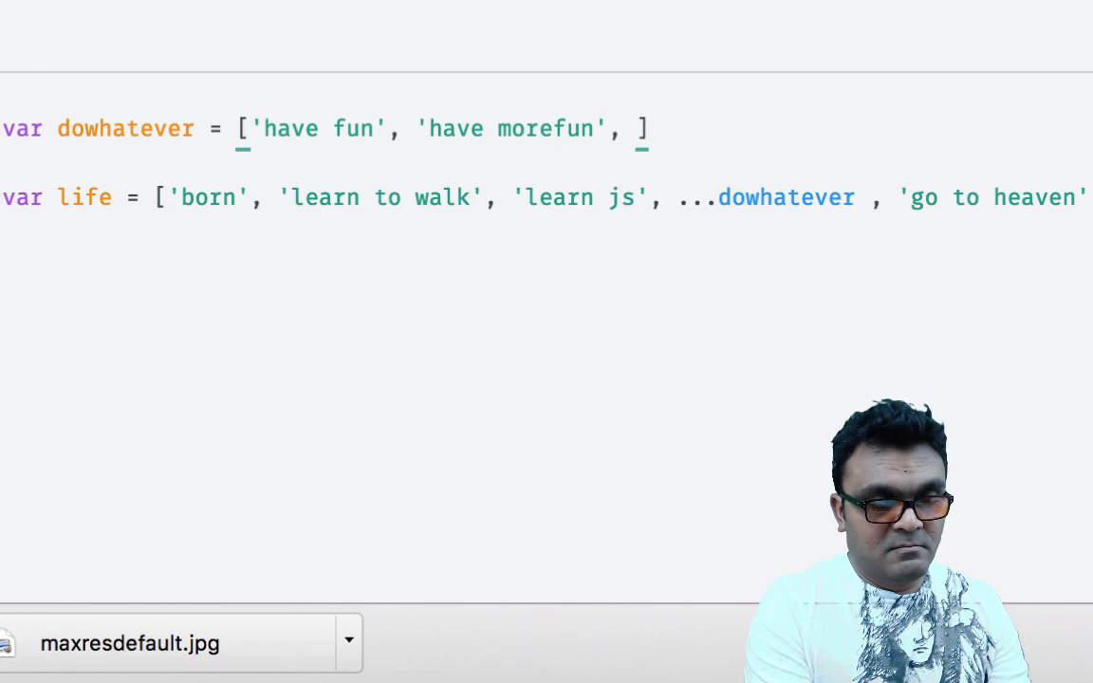
pyautogui.write("'have eve'")
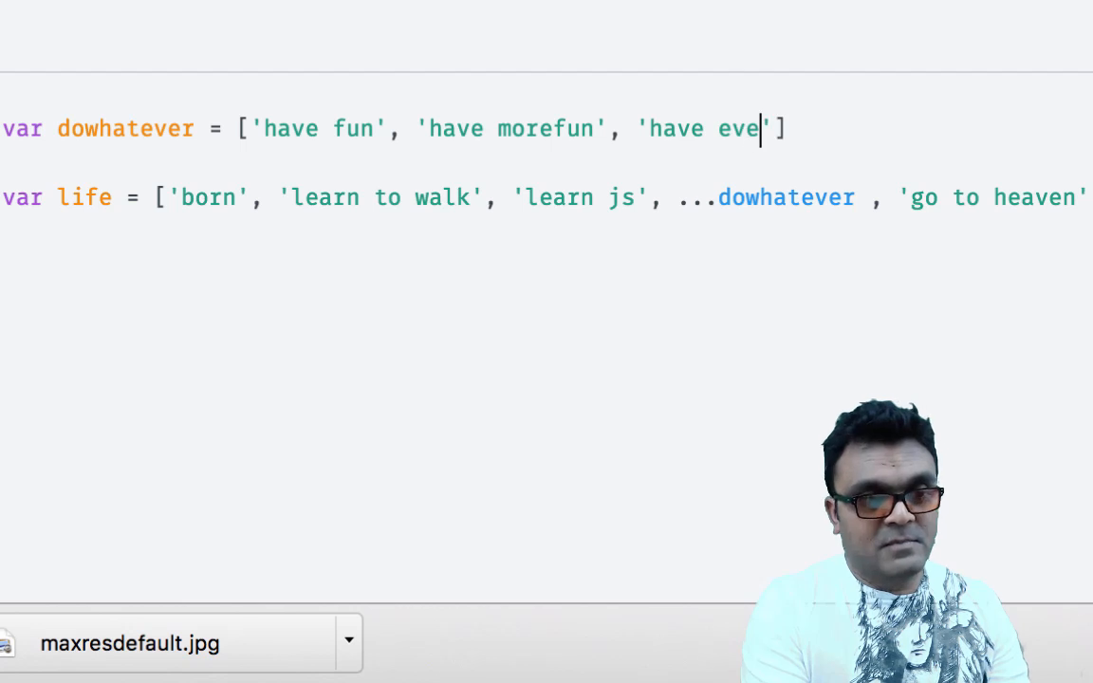
pyautogui.write('n more fun')
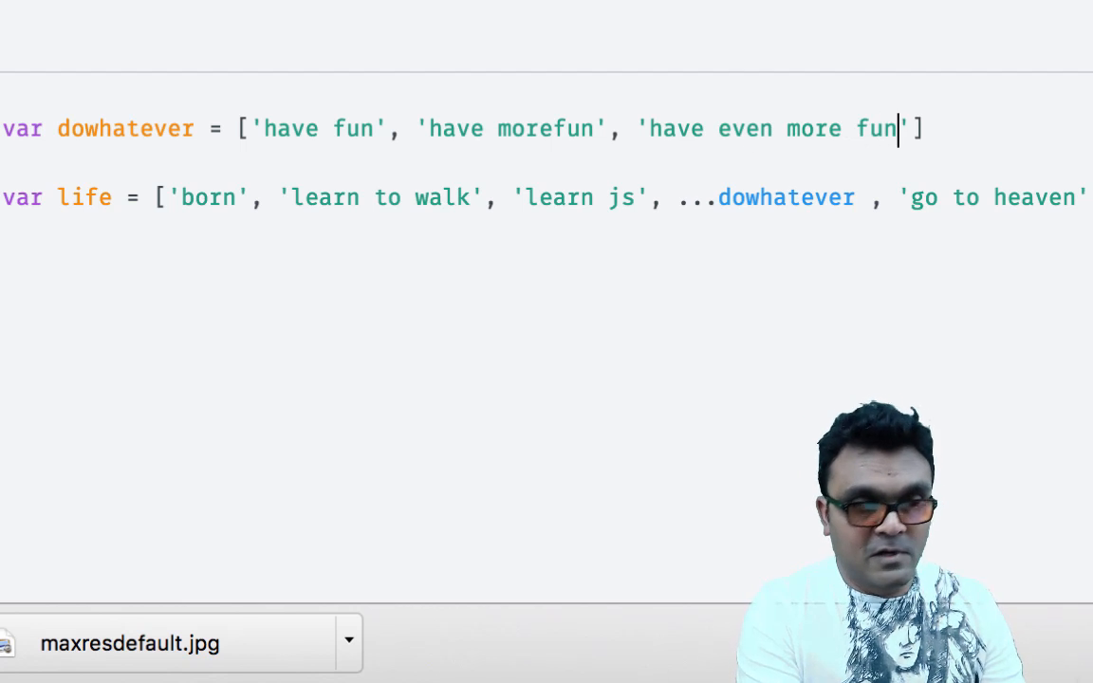
pyautogui.write(';')
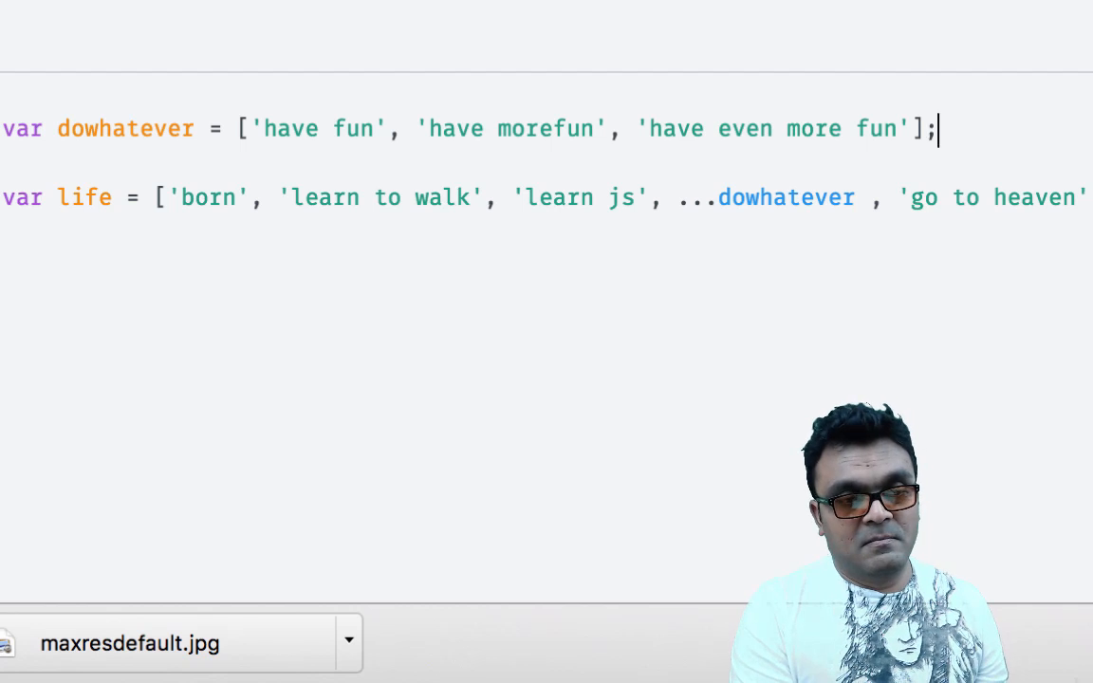
# - Log the life array with console.log(life);
pyautogui.write('console.')
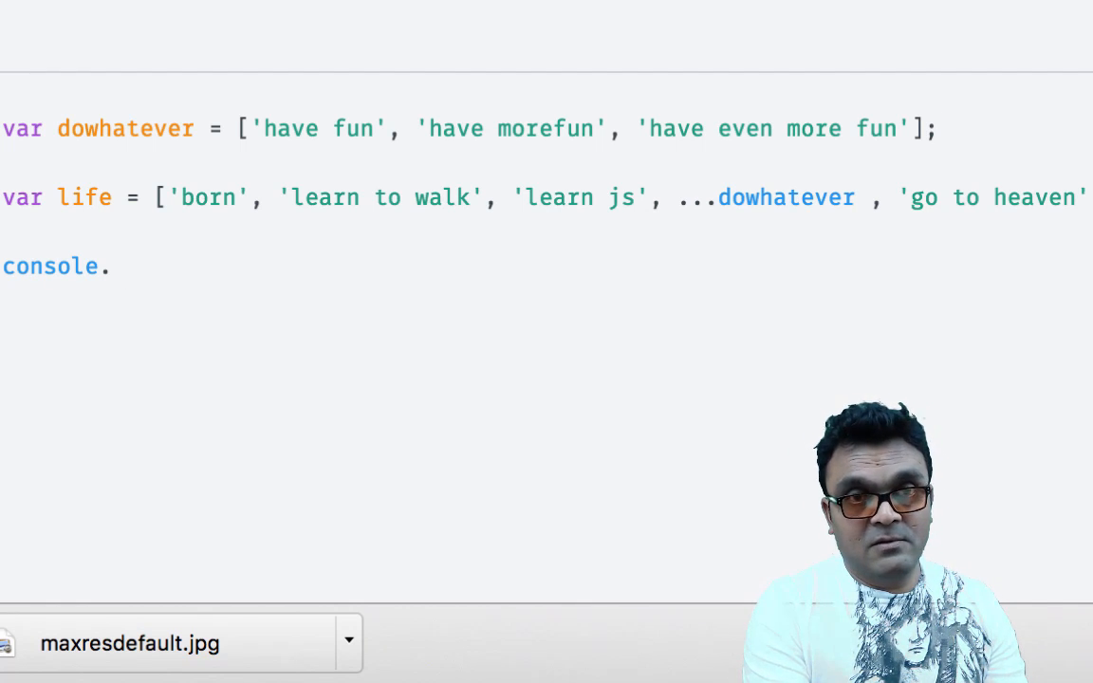
pyautogui.write('log(life)')
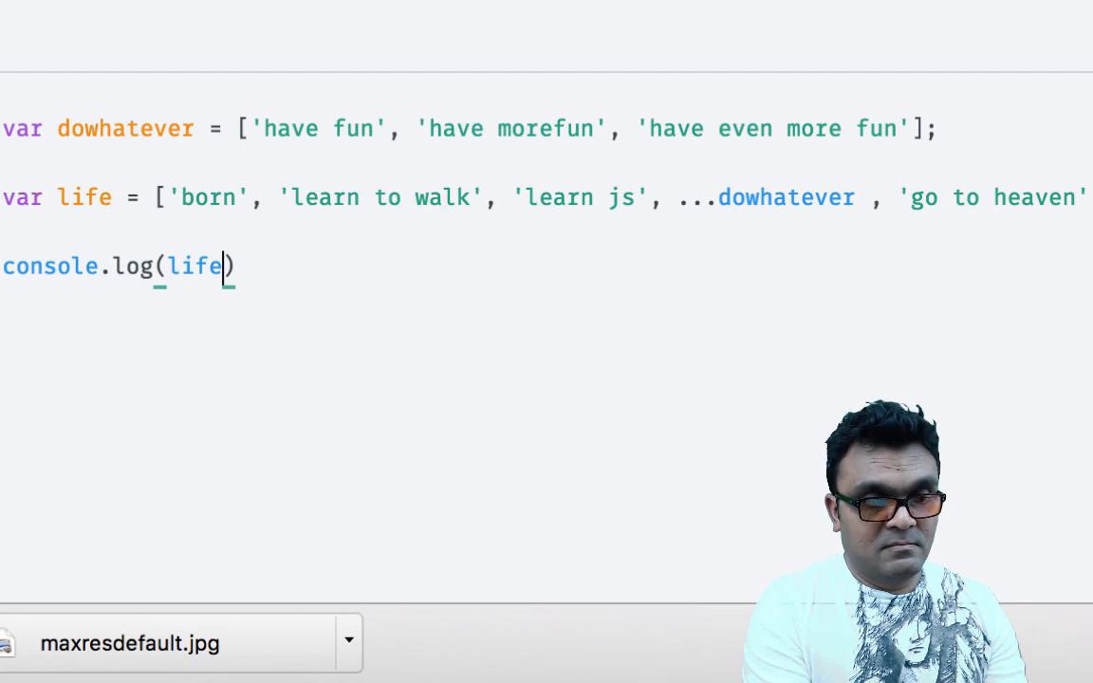
pyautogui.write(';')
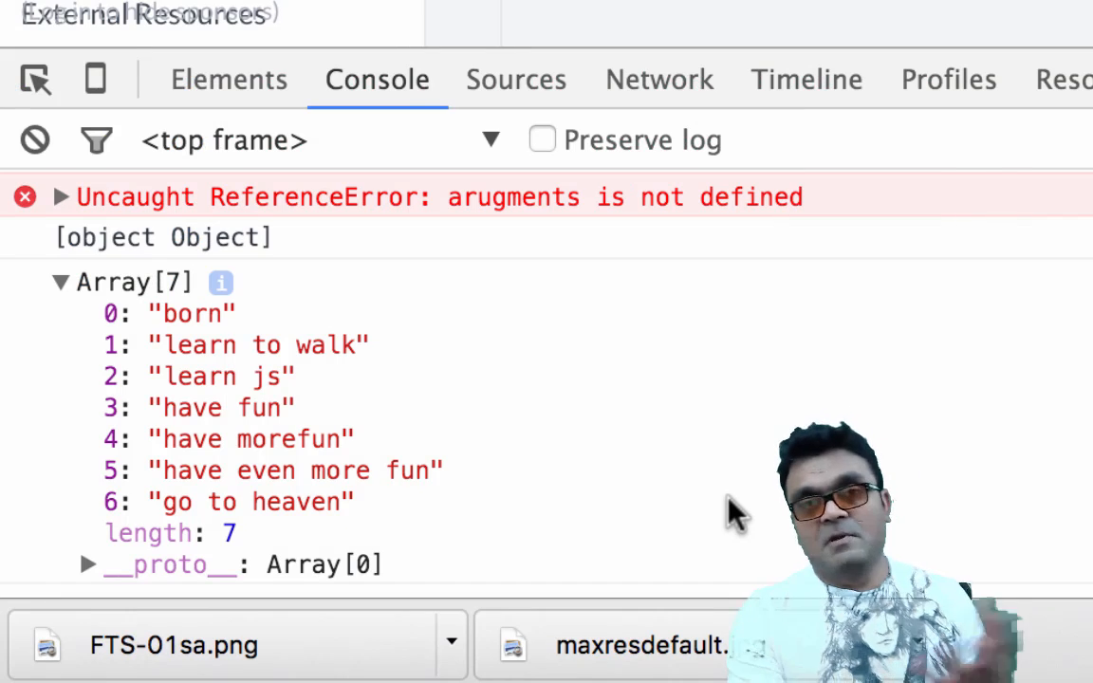
pyautogui.moveTo(176, 344)
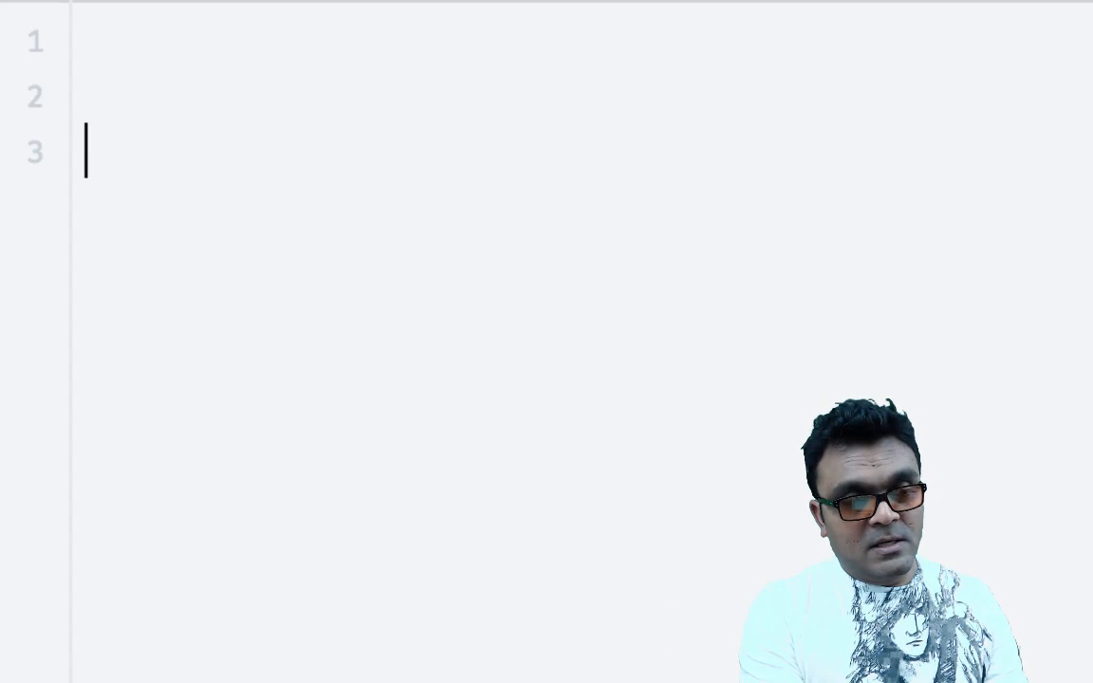
# - Declare arrays a = [1,2,3] and b = [4,5,6]
pyautogui.write('v')
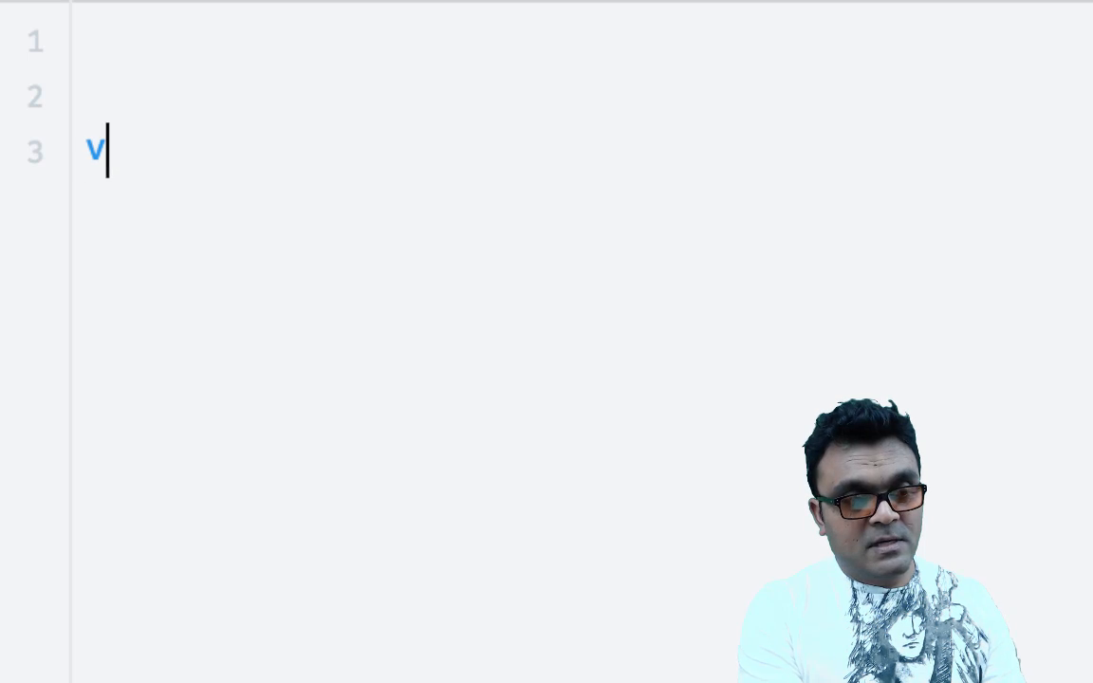
pyautogui.write('ar a =')
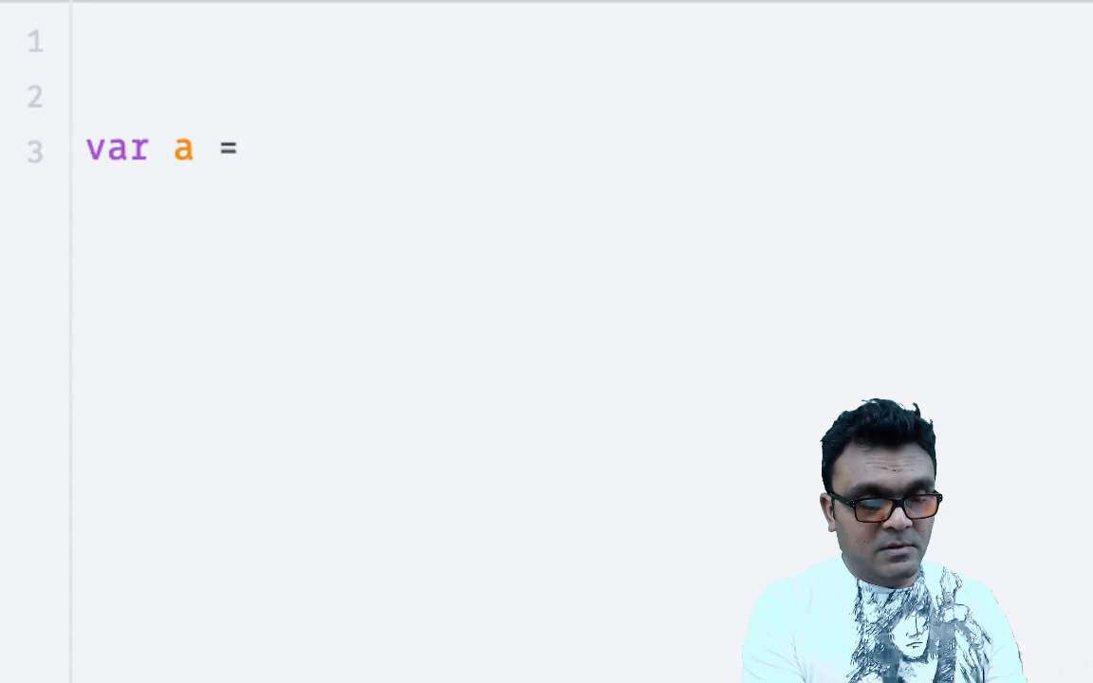
pyautogui.write('[1,2,3];')
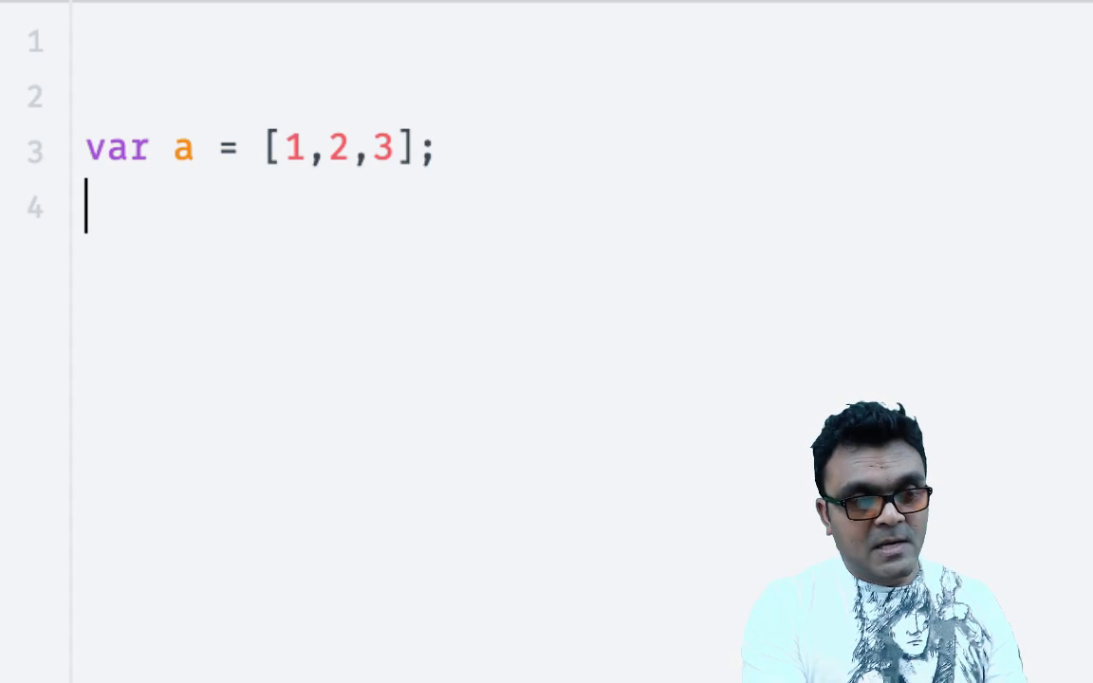
pyautogui.write('var b =')
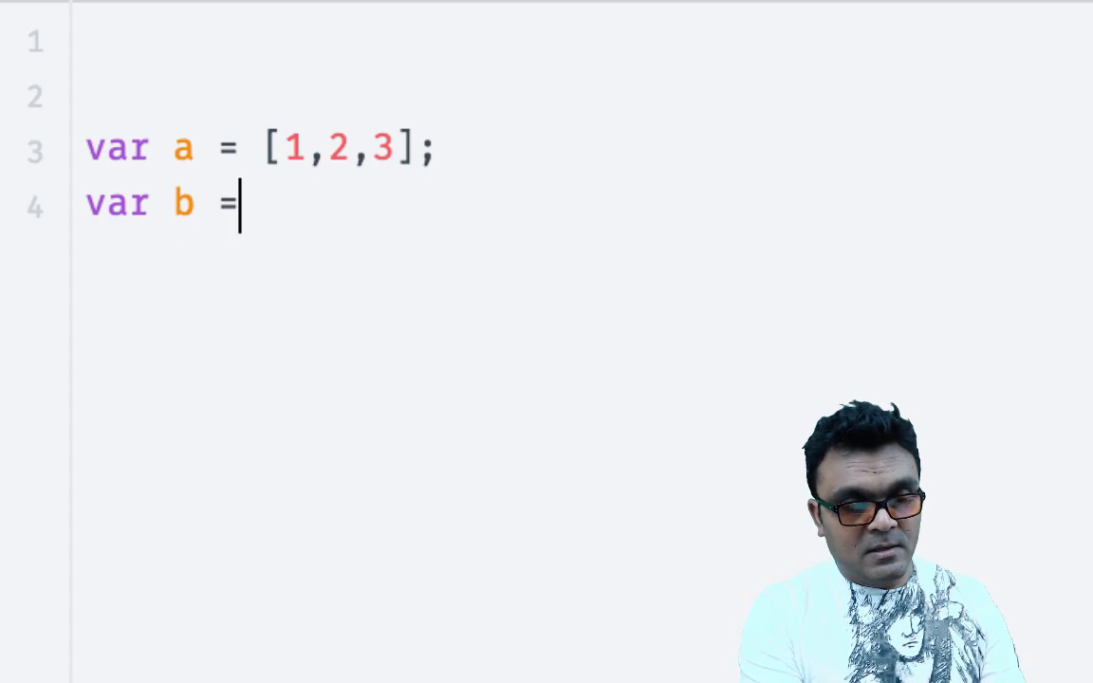
pyautogui.write('[4]')
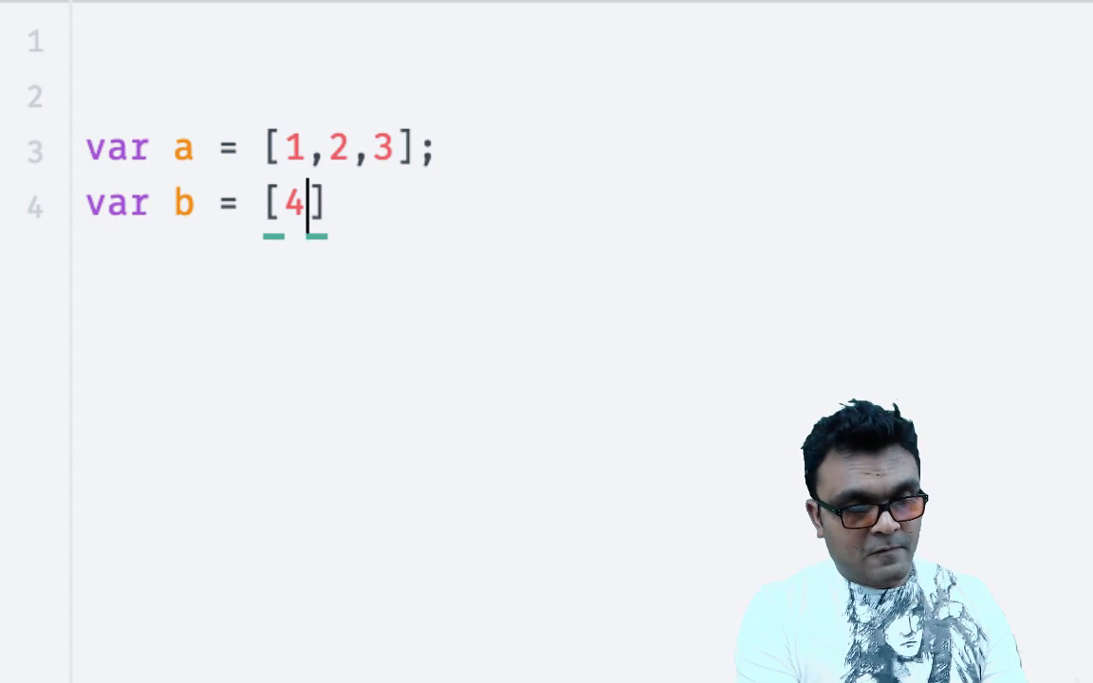
pyautogui.write(',5,6')
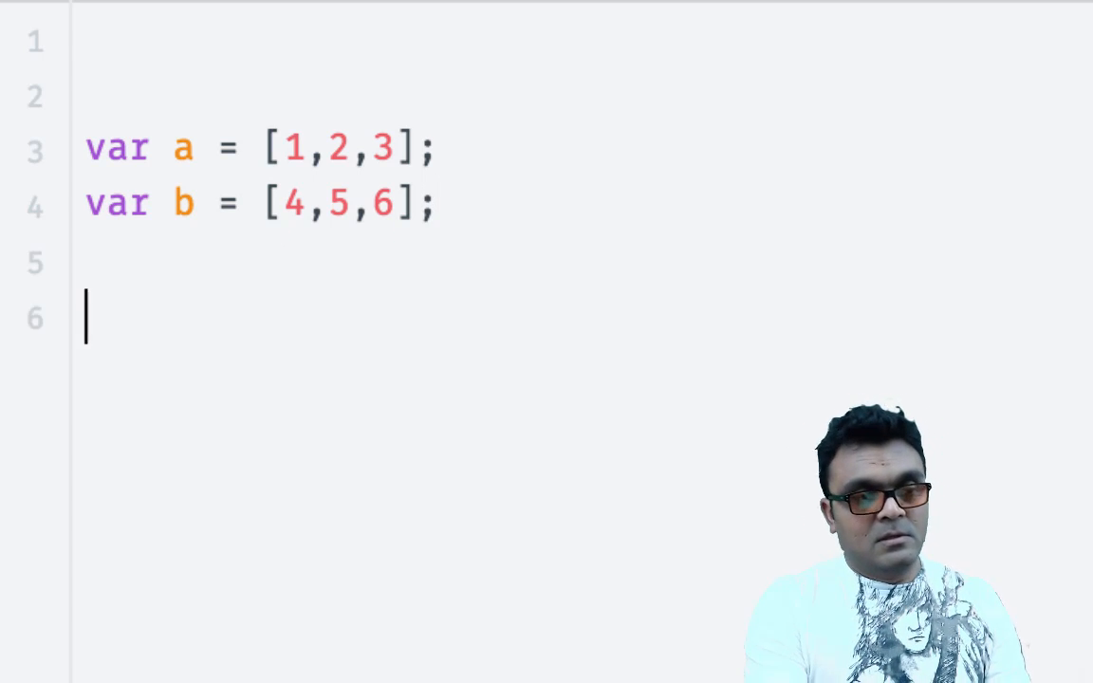
# - Push ...b into a with a.push(...b) and log a
pyautogui.write('a.pus')
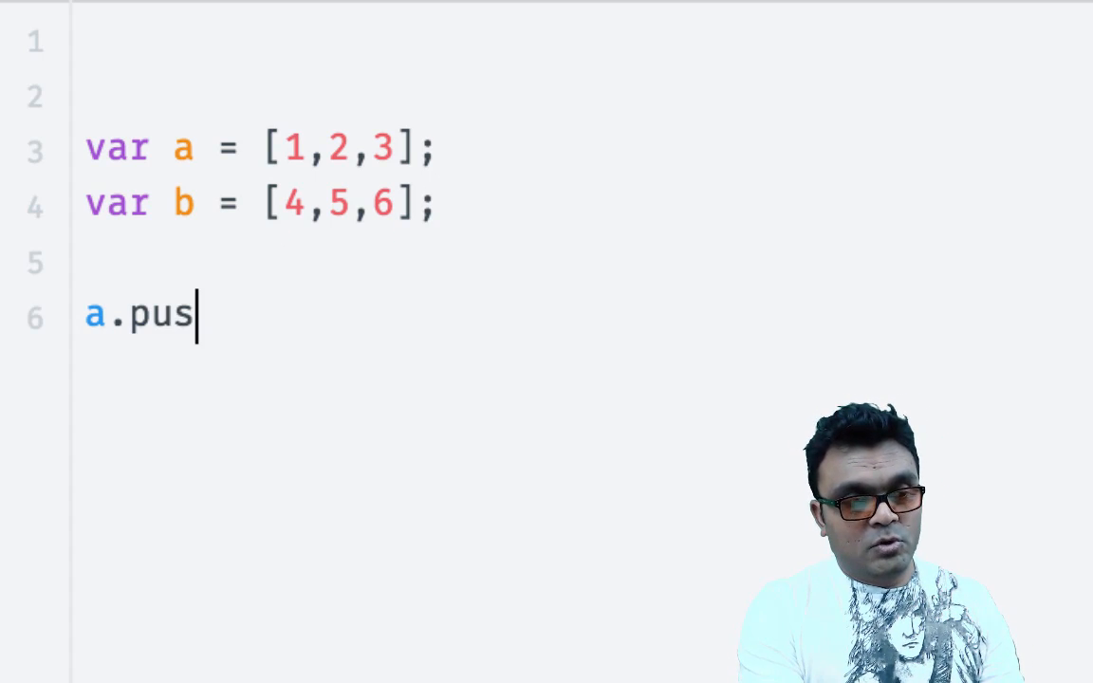
pyautogui.write('h')
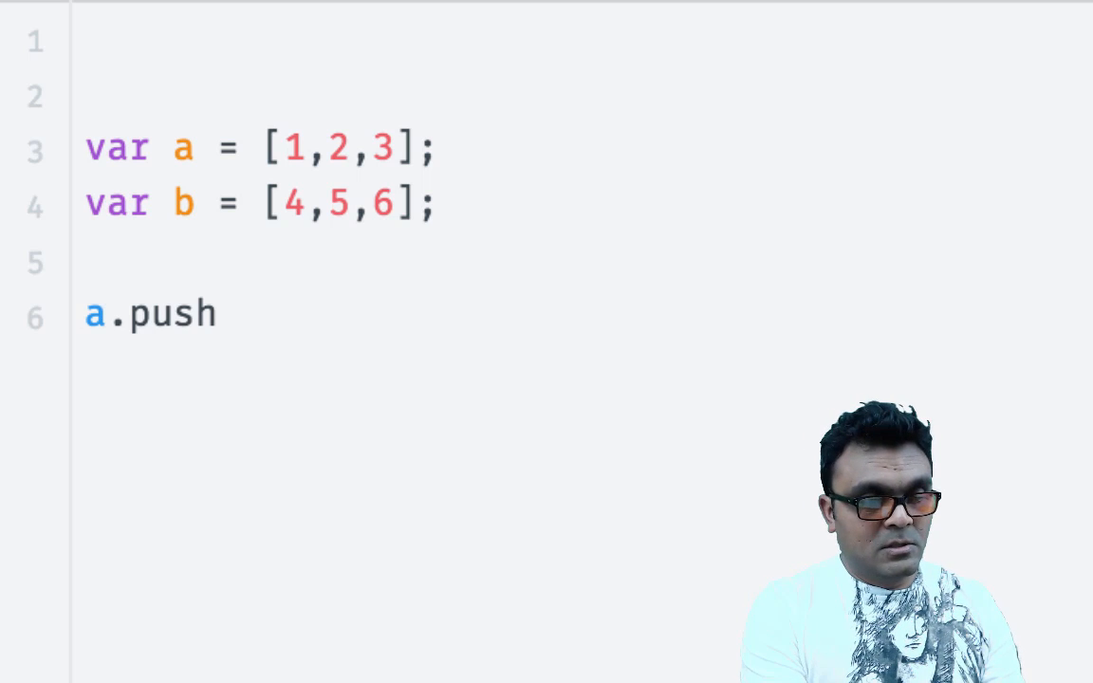
pyautogui.write('(..)')
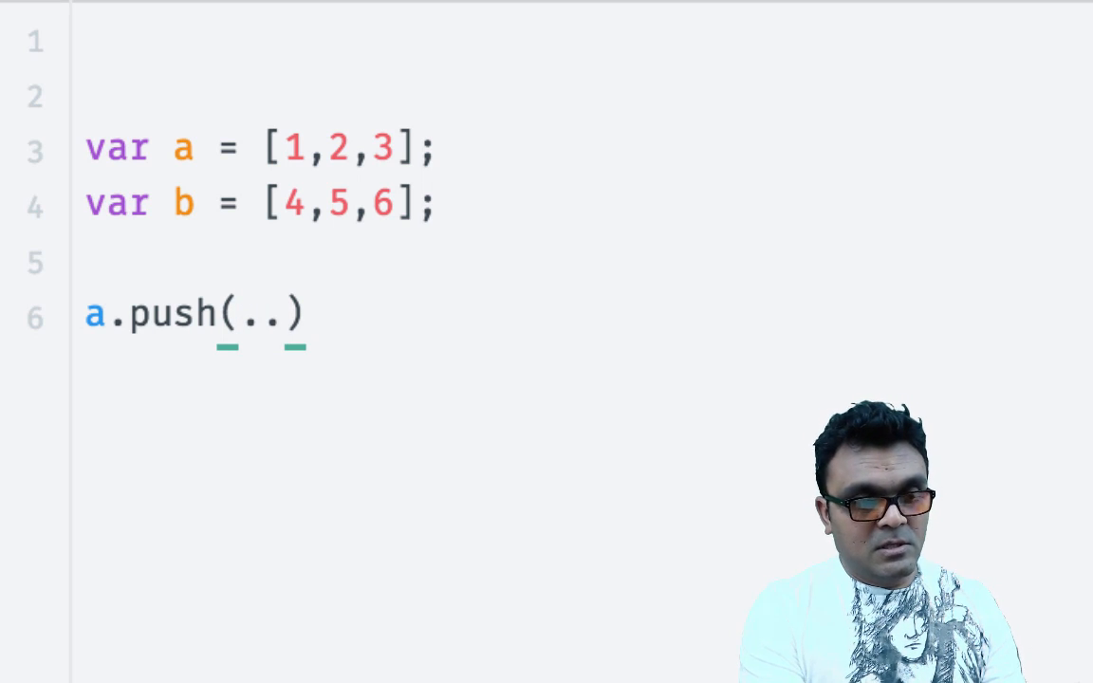
pyautogui.write('.b')
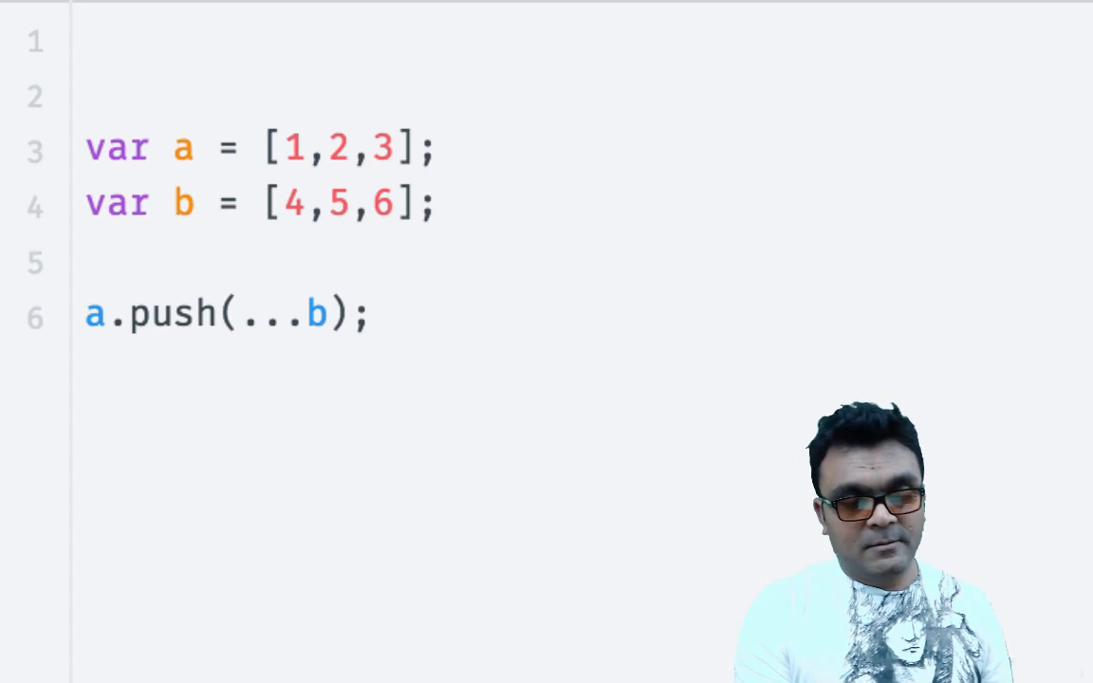
pyautogui.write('conso')
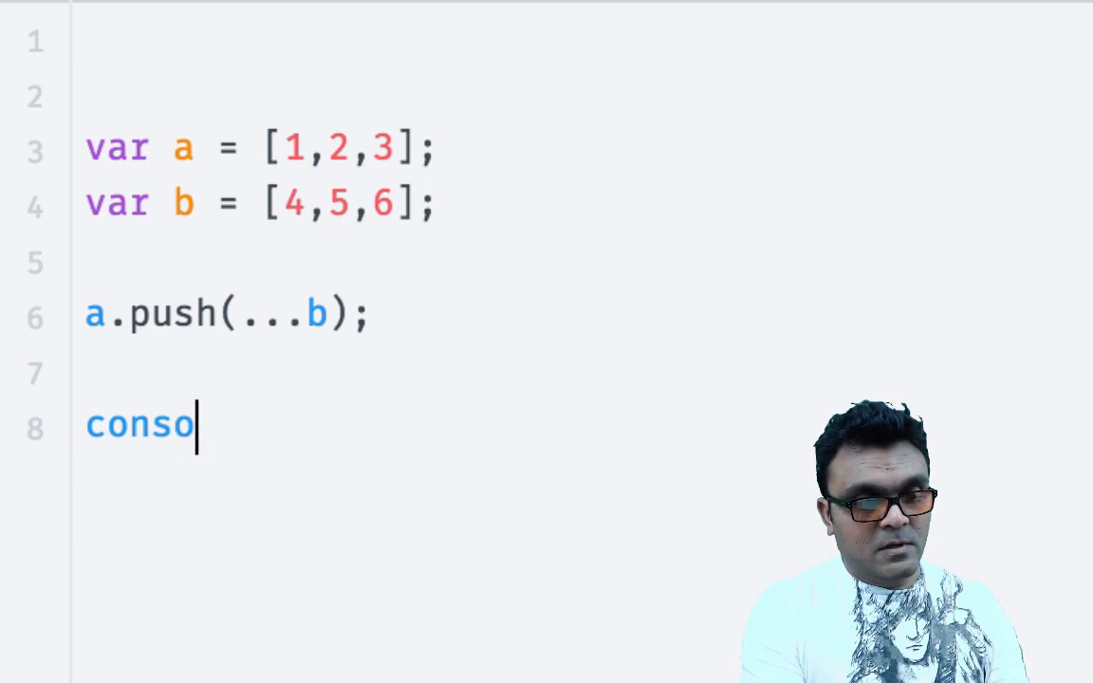
pyautogui.write('le.log*')
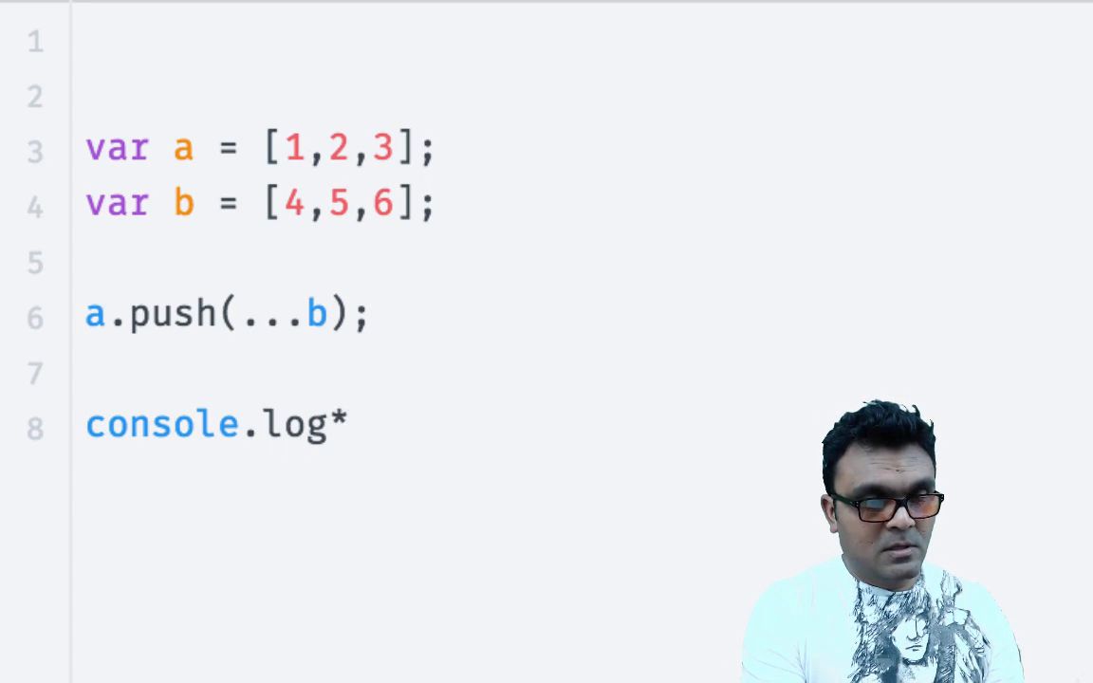
pyautogui.write('(')
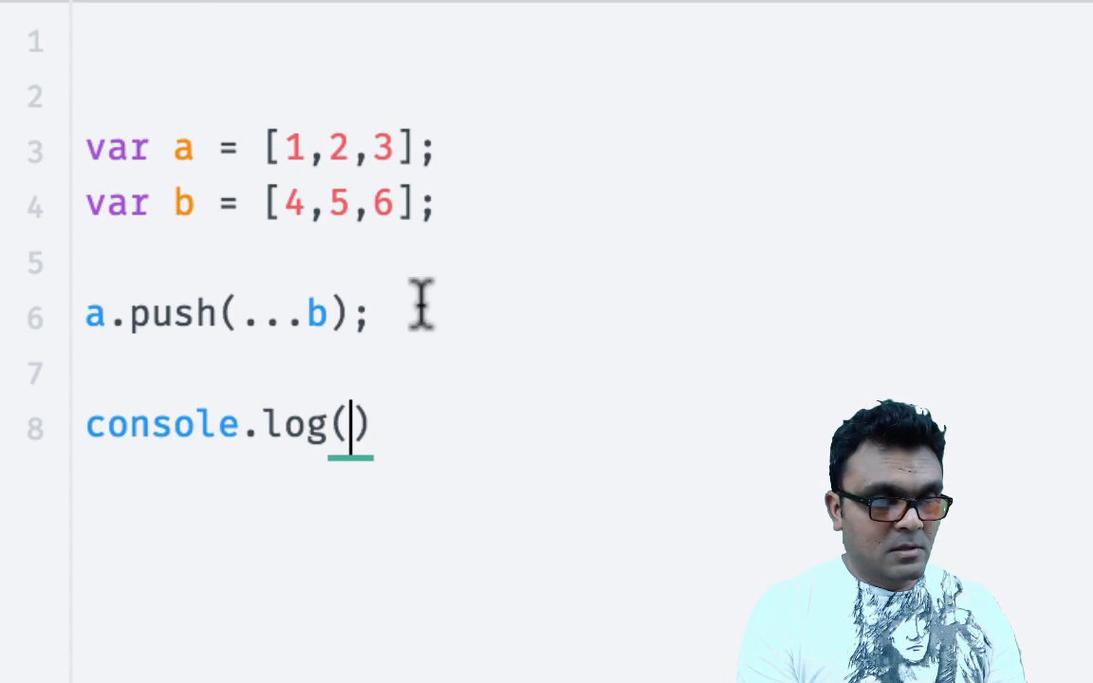
pyautogui.write('a')
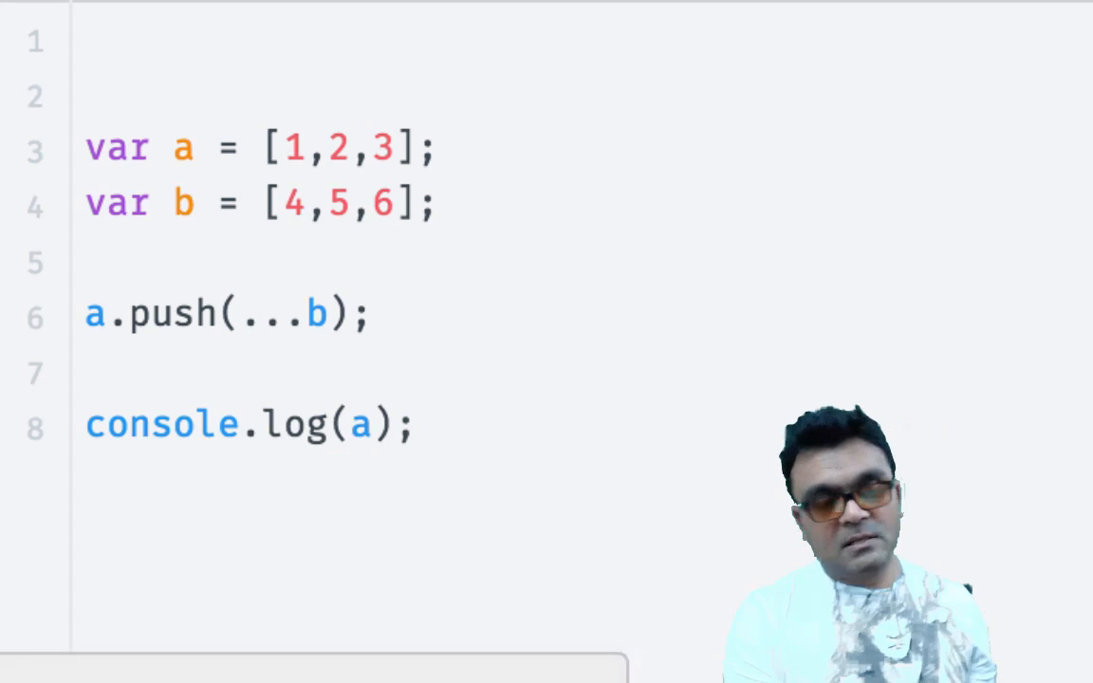
pyautogui.moveTo(524, 454)
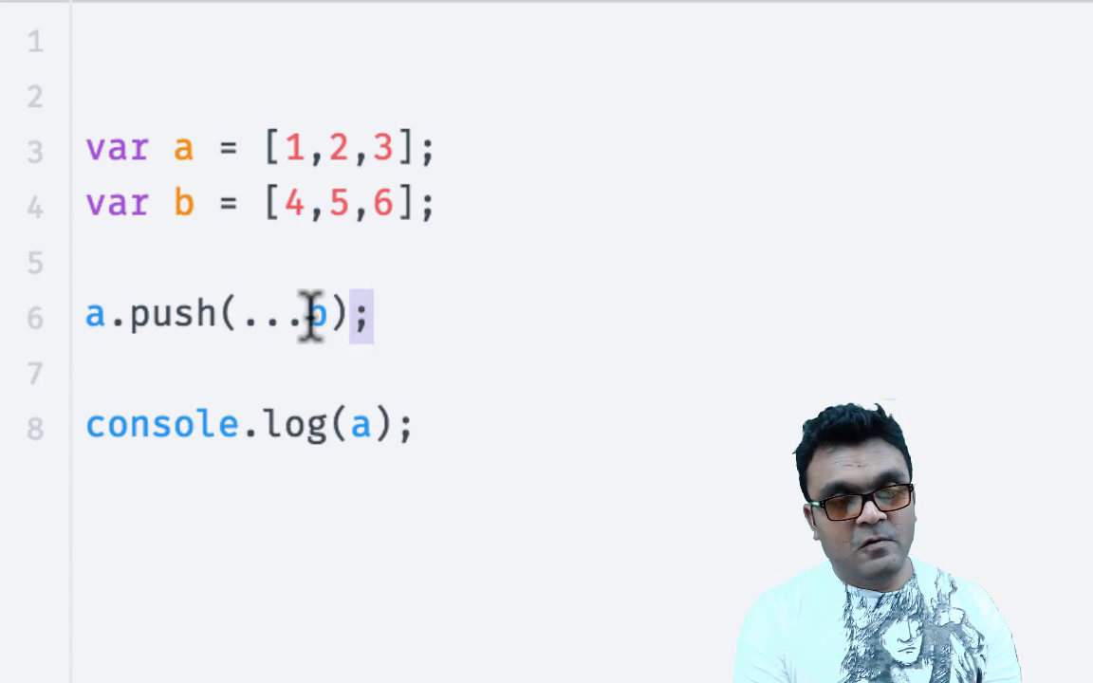
# - Write Array.prototype.push.apply(arr1, arr2); and rename its arguments to a and b
pyautogui.write('Array.prototype.push.apply(arr1, arr2);')
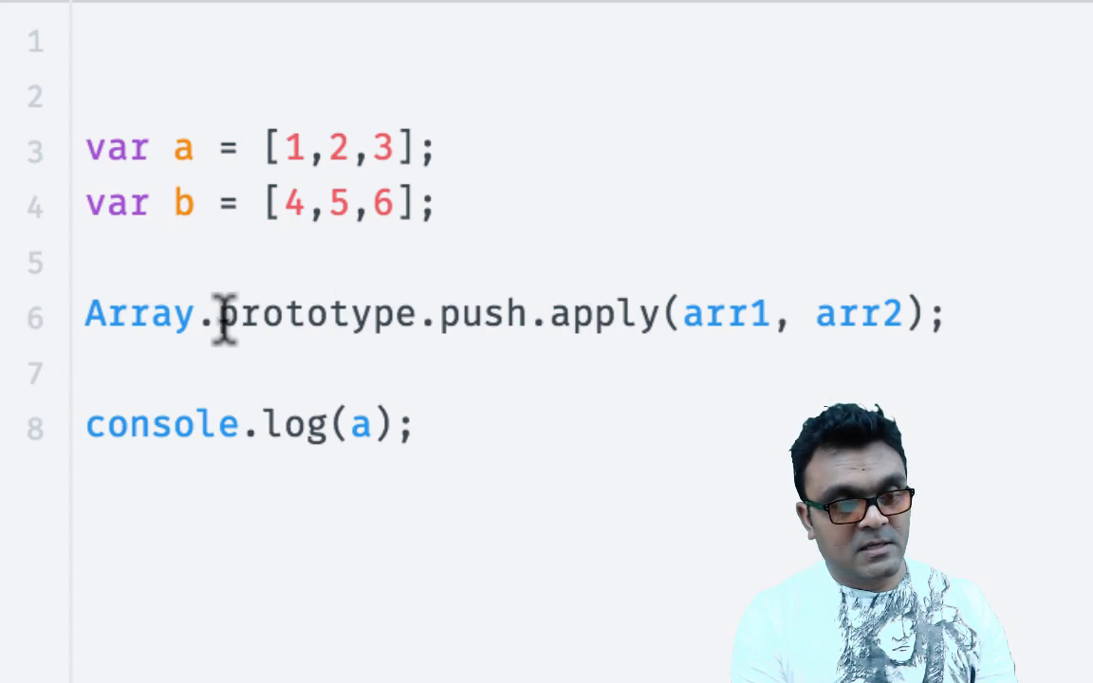
pyautogui.write('a')
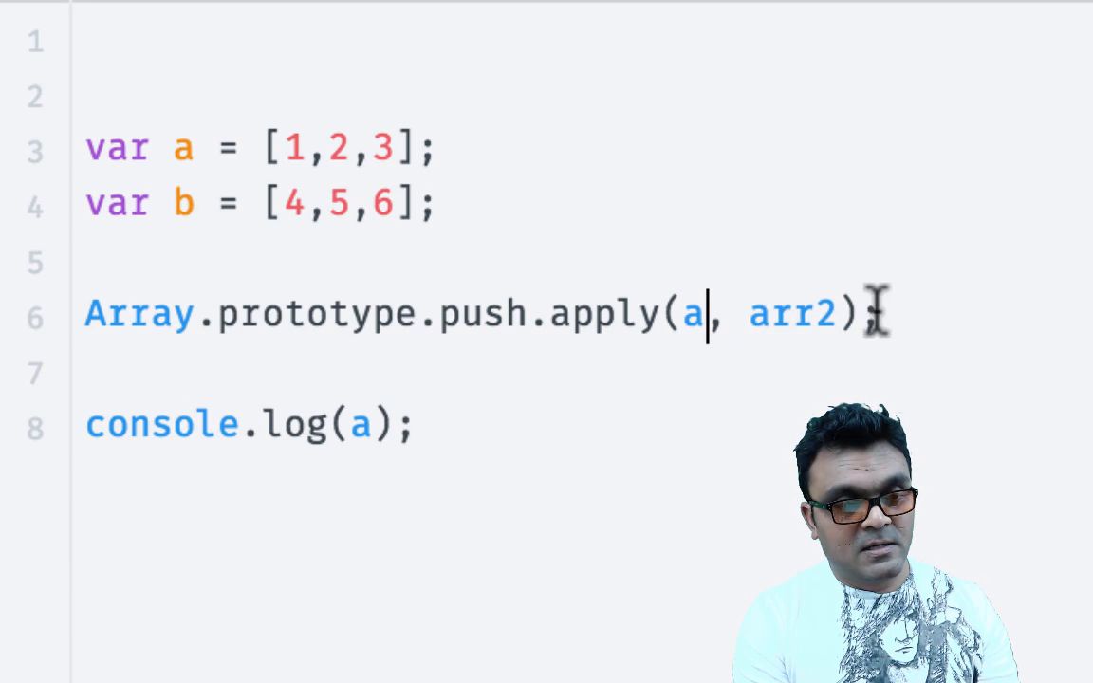
pyautogui.doubleClick(792, 314)
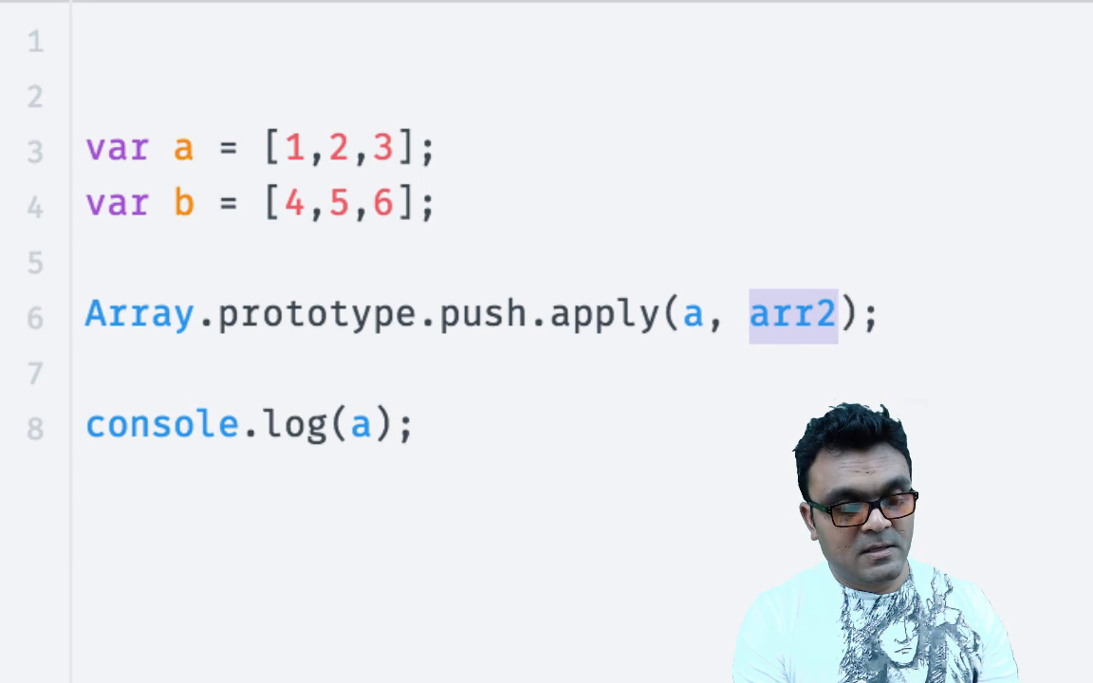
pyautogui.write('b')
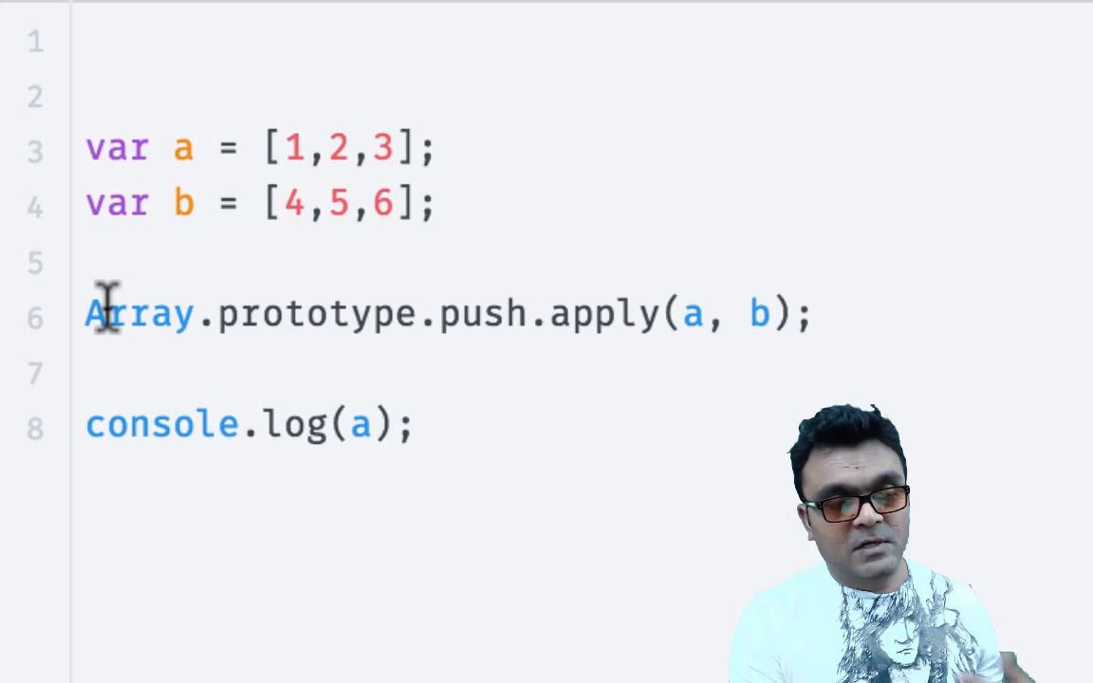